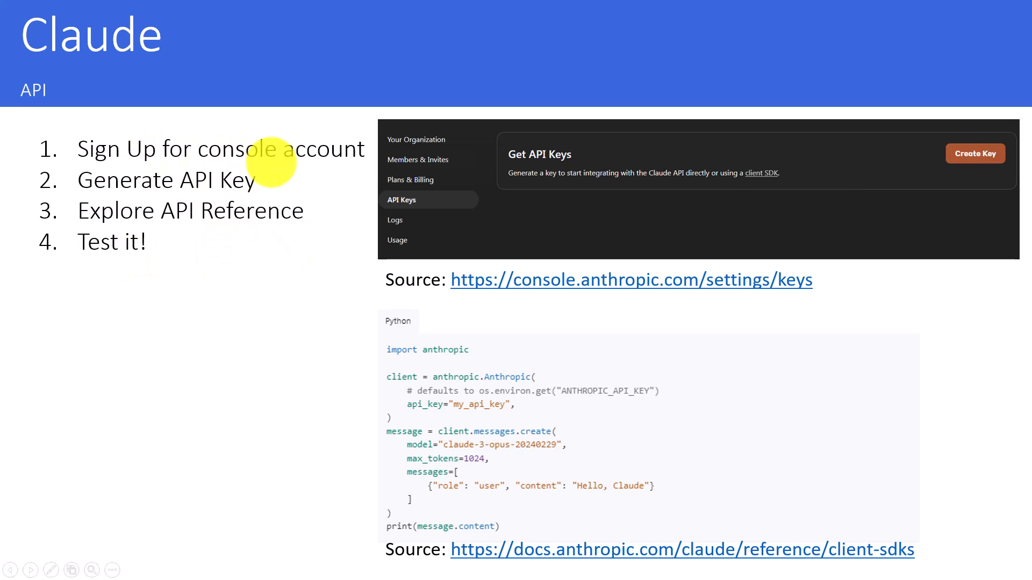
pyautogui.moveTo(211, 181)
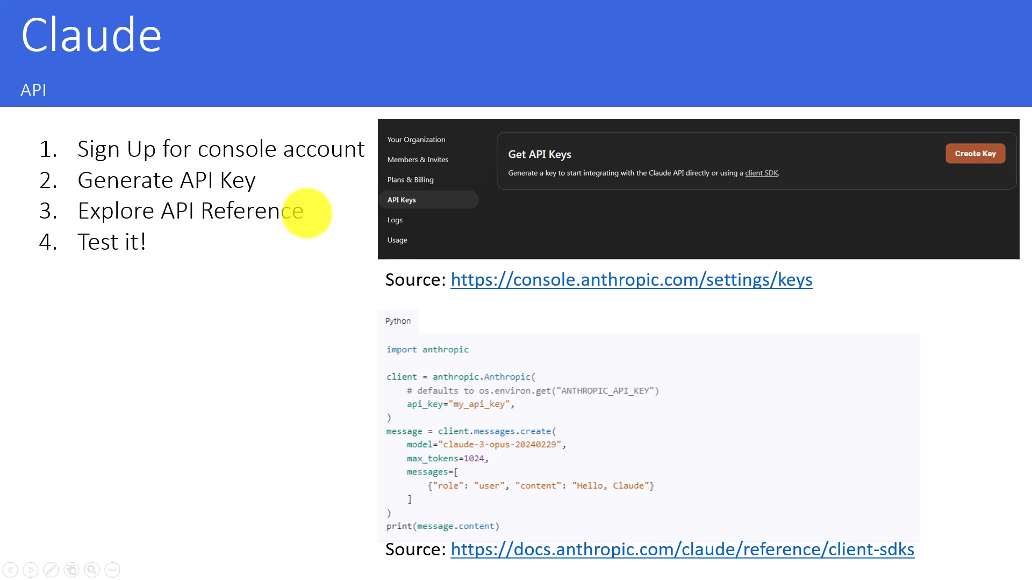
pyautogui.moveTo(420, 322)
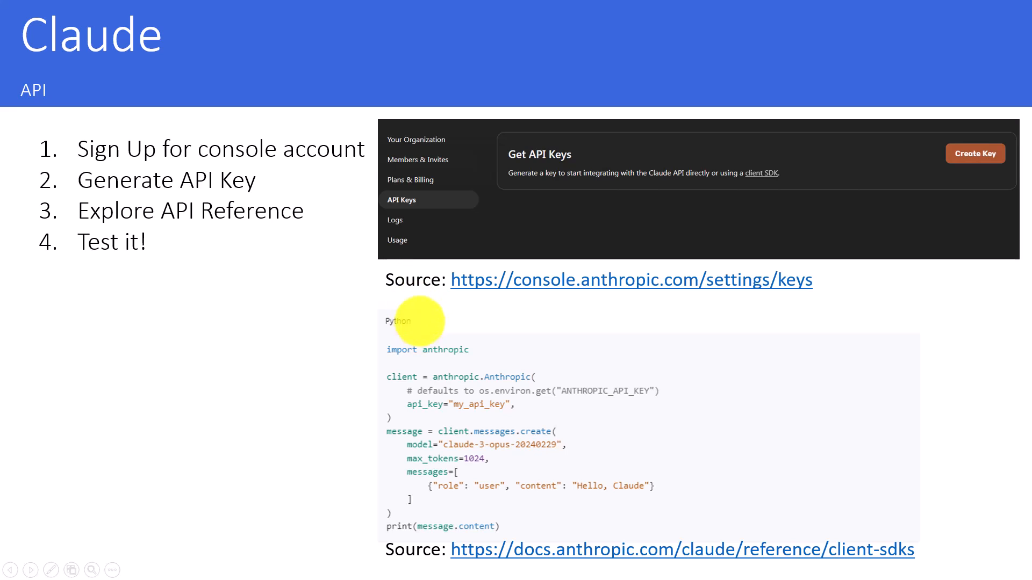
pyautogui.moveTo(413, 536)
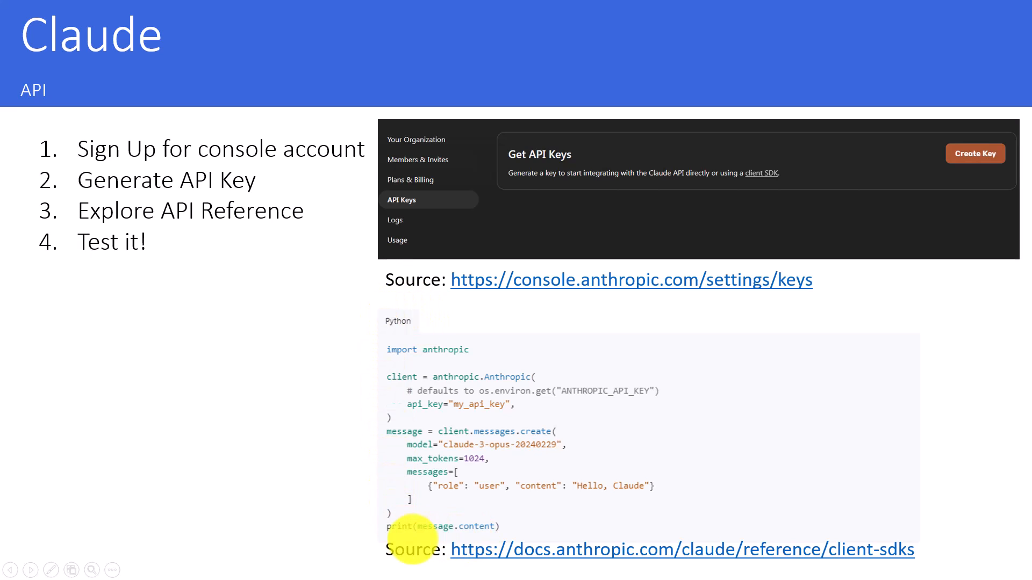
pyautogui.moveTo(398, 314)
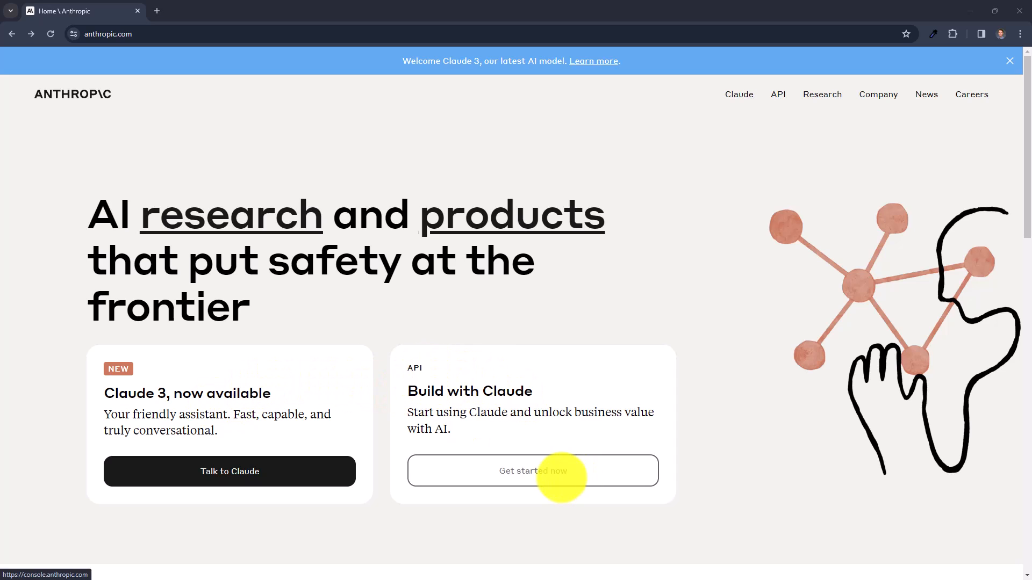
# From anthropic.com, sign in to the Console with Continue with Google using the first account.
pyautogui.click(533, 471)
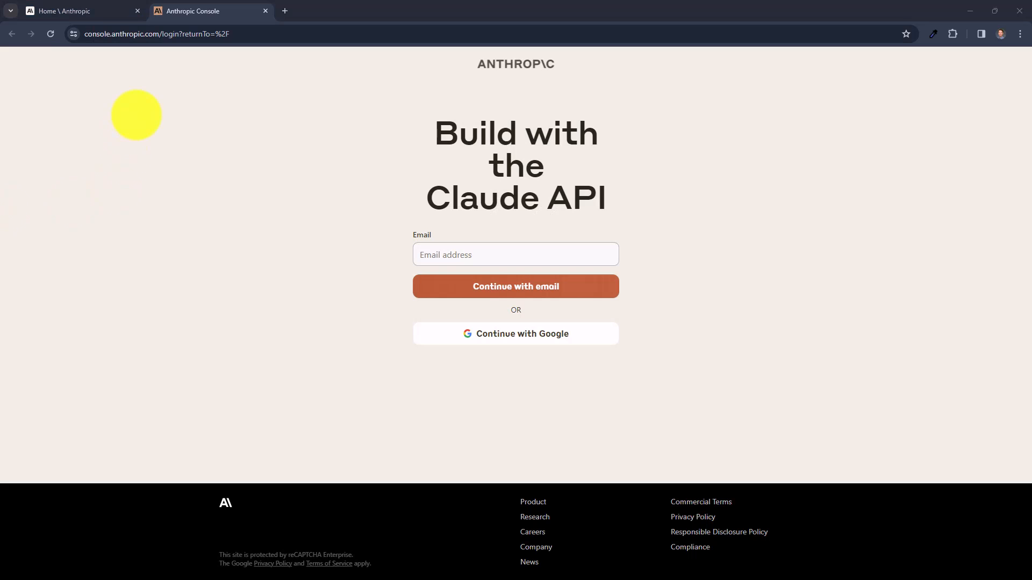
pyautogui.click(516, 254)
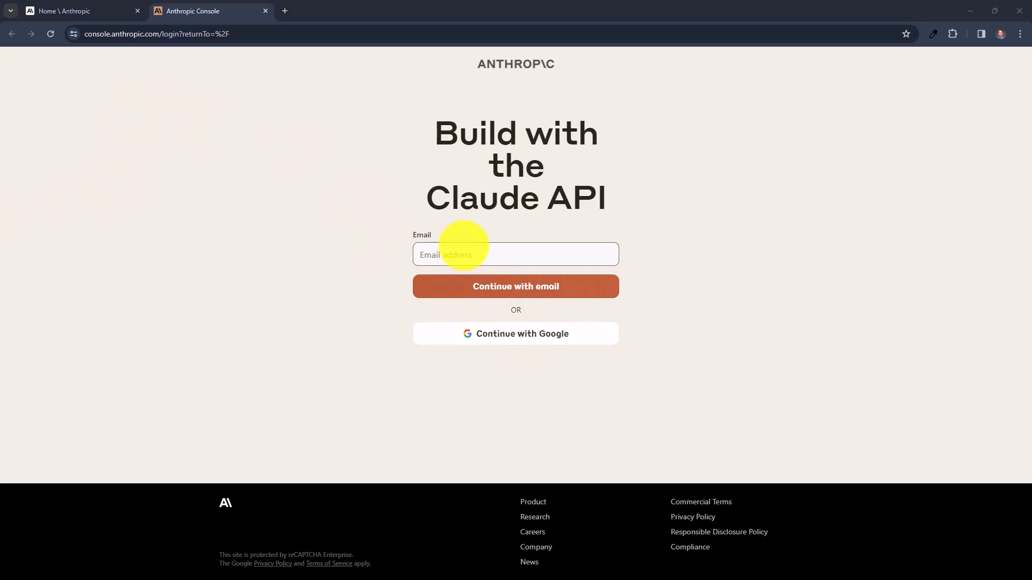
pyautogui.moveTo(515, 333)
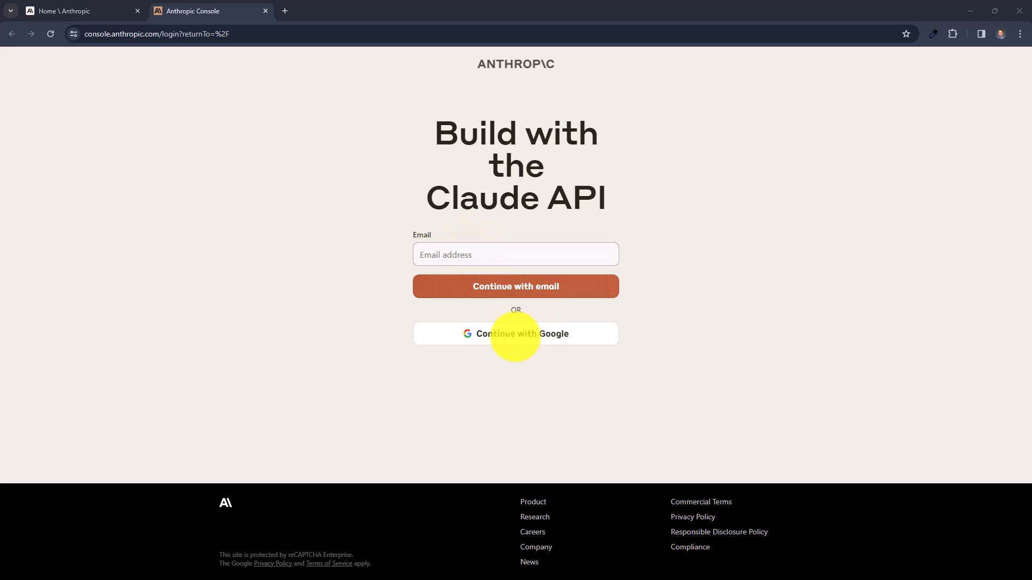
pyautogui.click(515, 334)
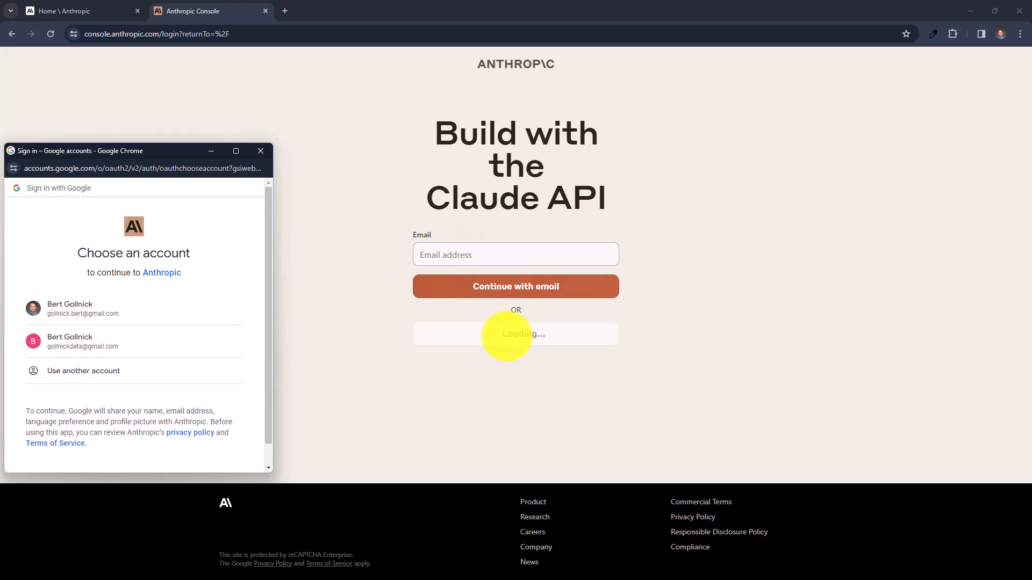
pyautogui.click(73, 308)
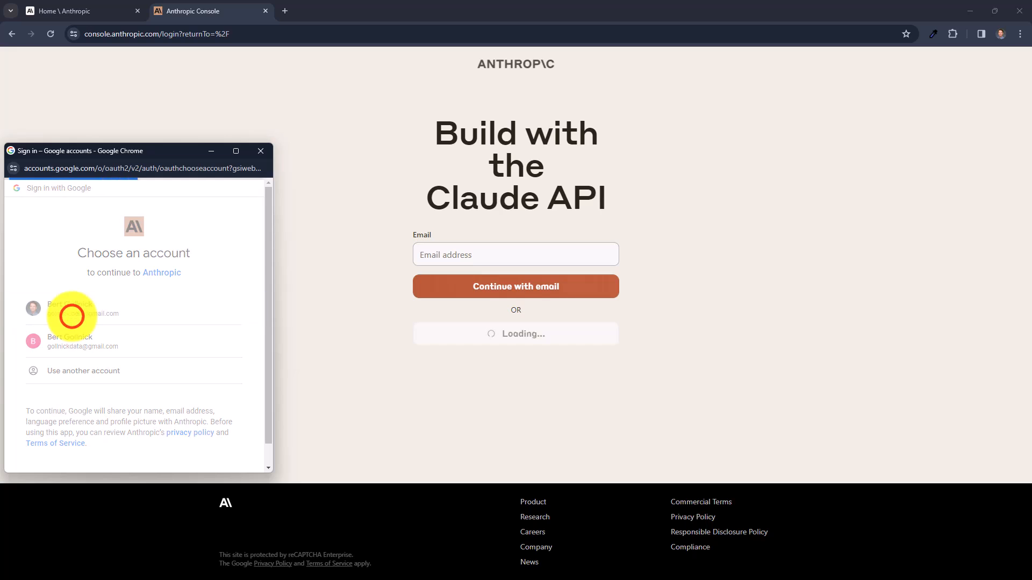
pyautogui.click(71, 309)
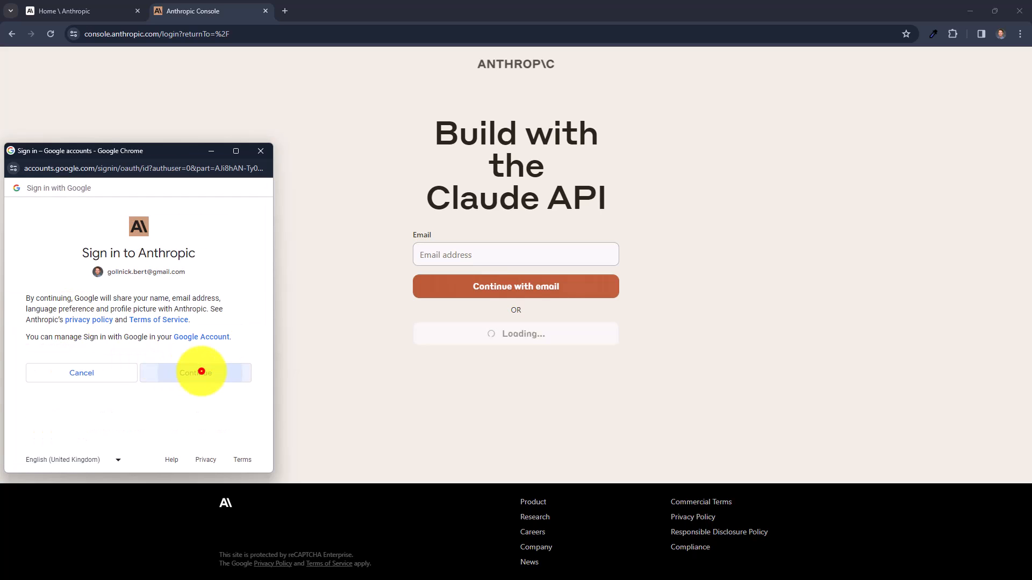
pyautogui.click(195, 373)
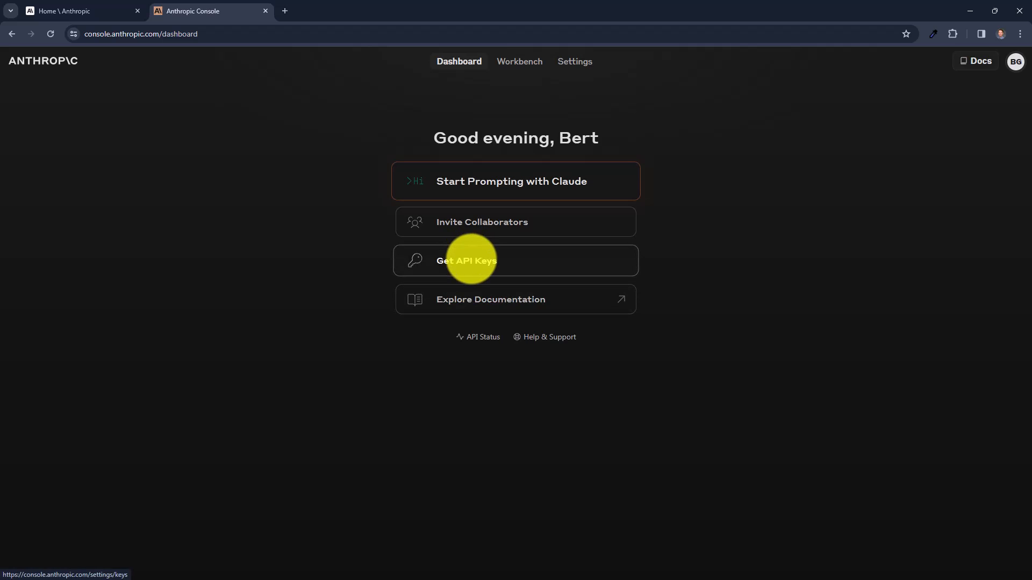
pyautogui.click(467, 260)
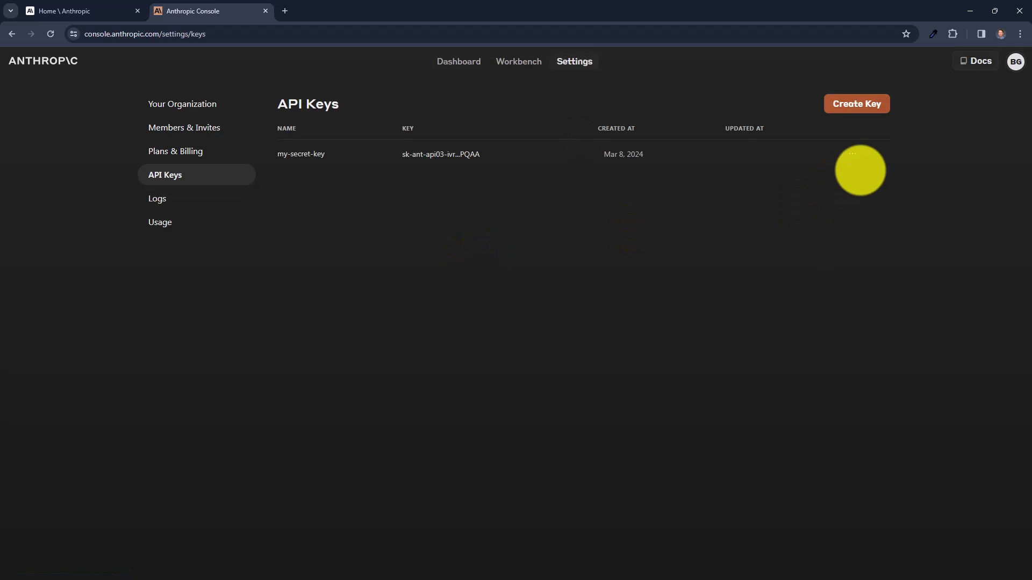
pyautogui.click(852, 154)
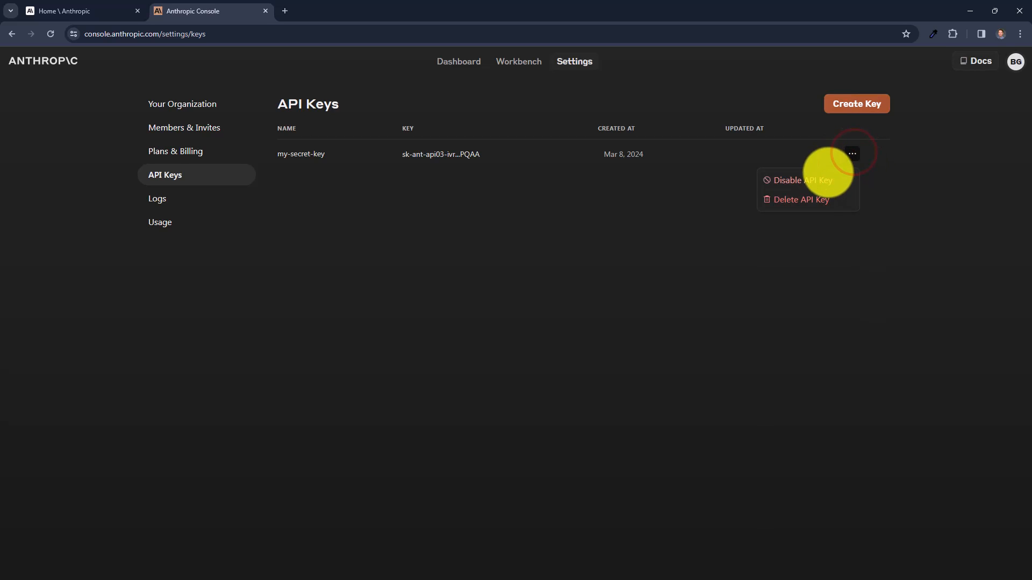
pyautogui.click(800, 199)
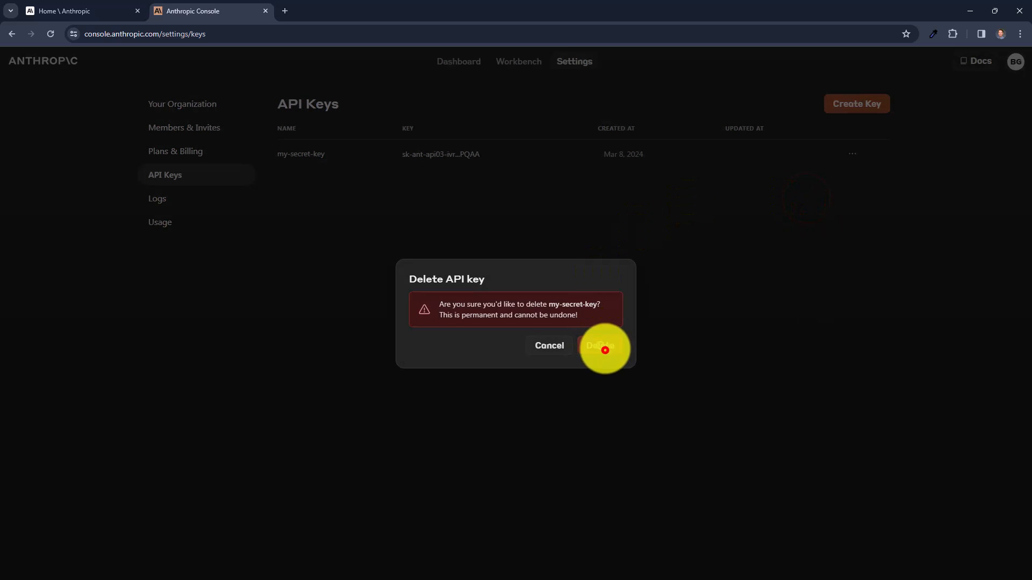
pyautogui.click(598, 345)
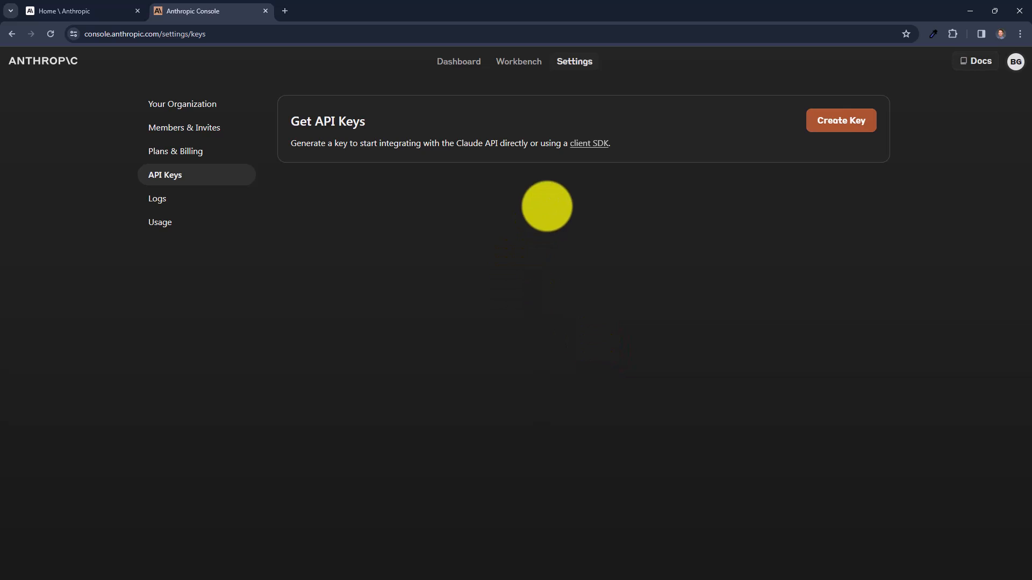
pyautogui.moveTo(407, 158)
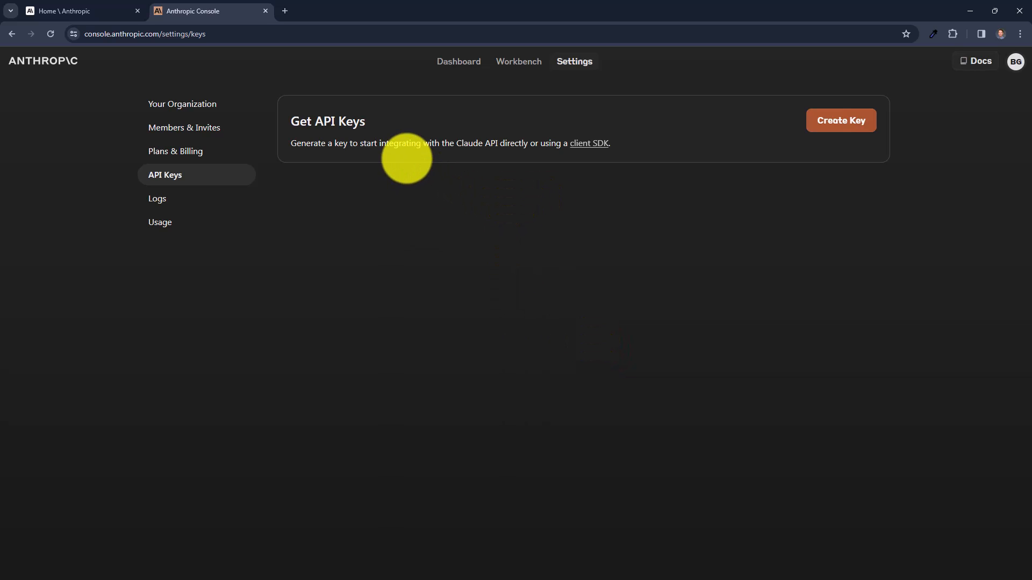
# Create an API key named my-claude-key and dismiss the new-key notice.
pyautogui.click(841, 120)
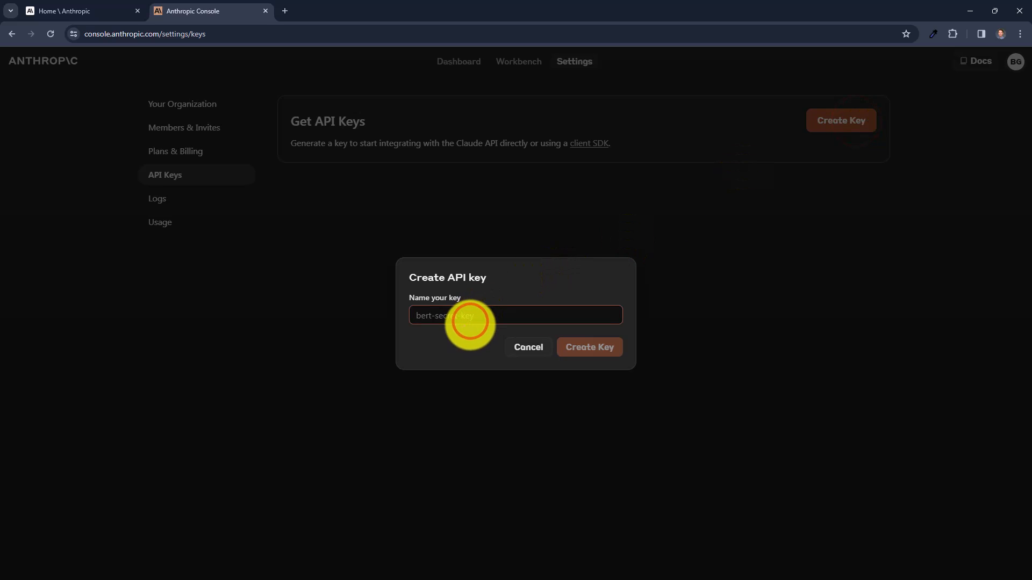
pyautogui.write('my_')
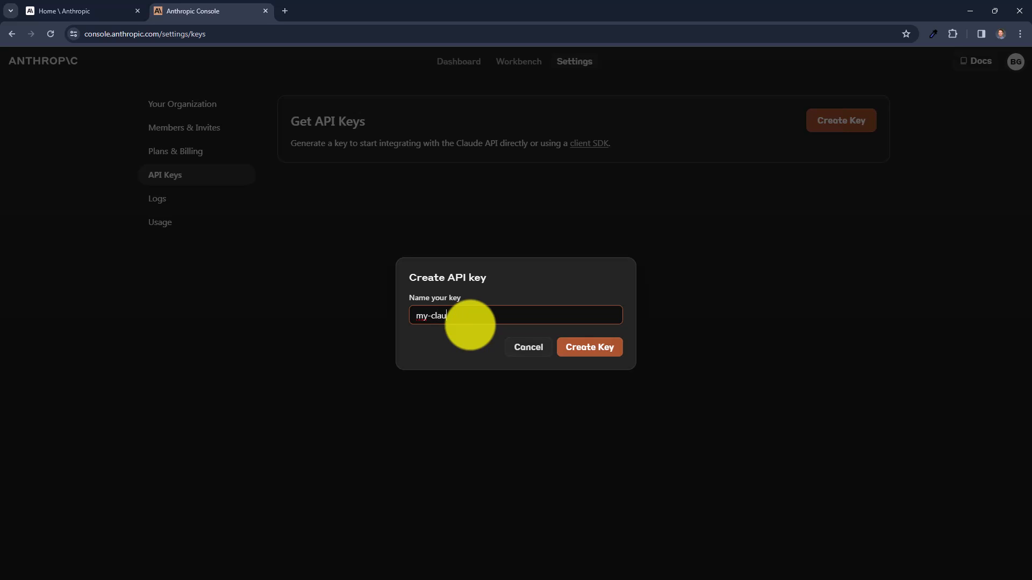
pyautogui.write('de-key')
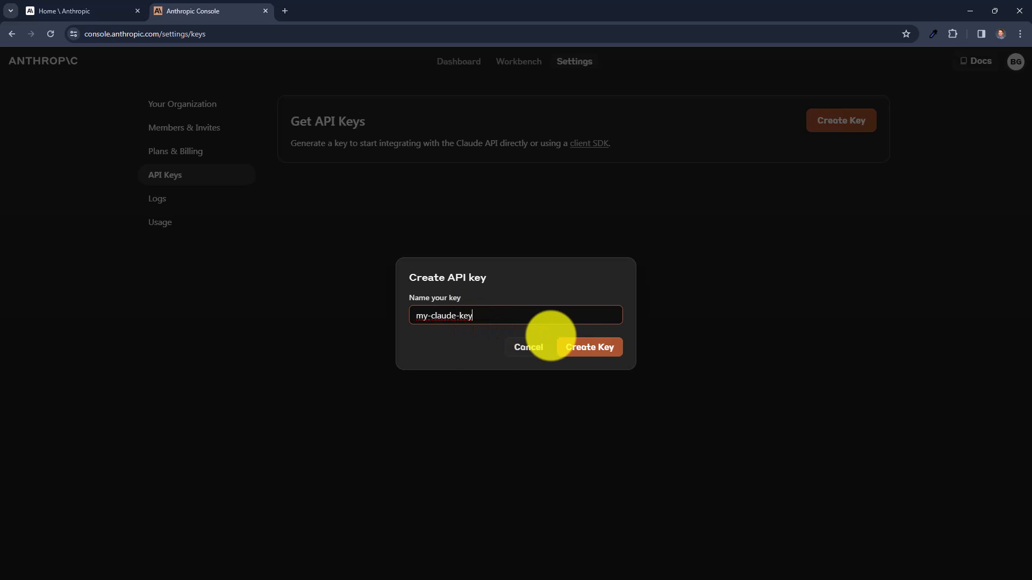
pyautogui.click(587, 347)
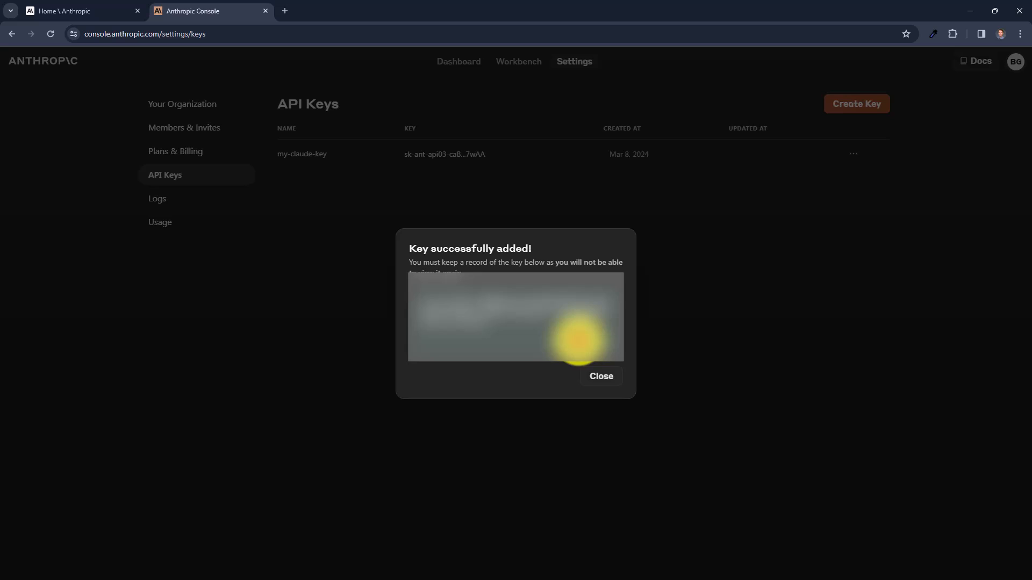
pyautogui.click(600, 375)
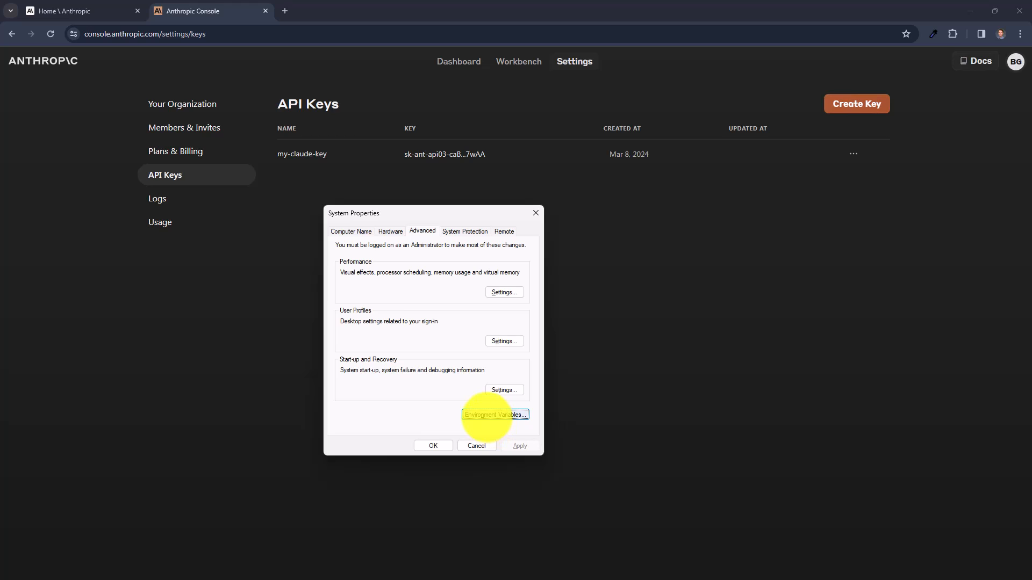
# Confirm the new user environment variable and close System Properties with OK.
pyautogui.click(495, 414)
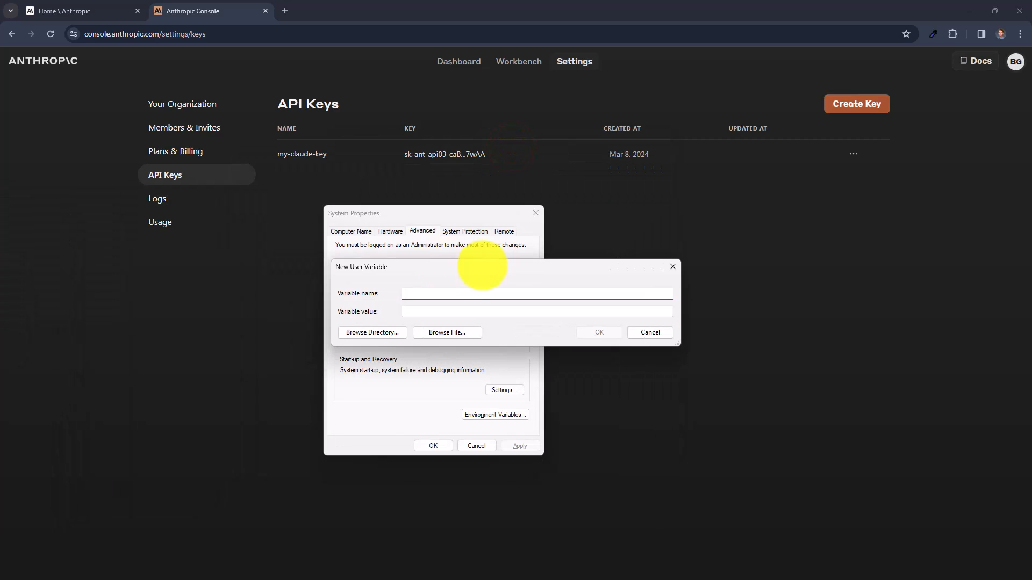
pyautogui.write('C')
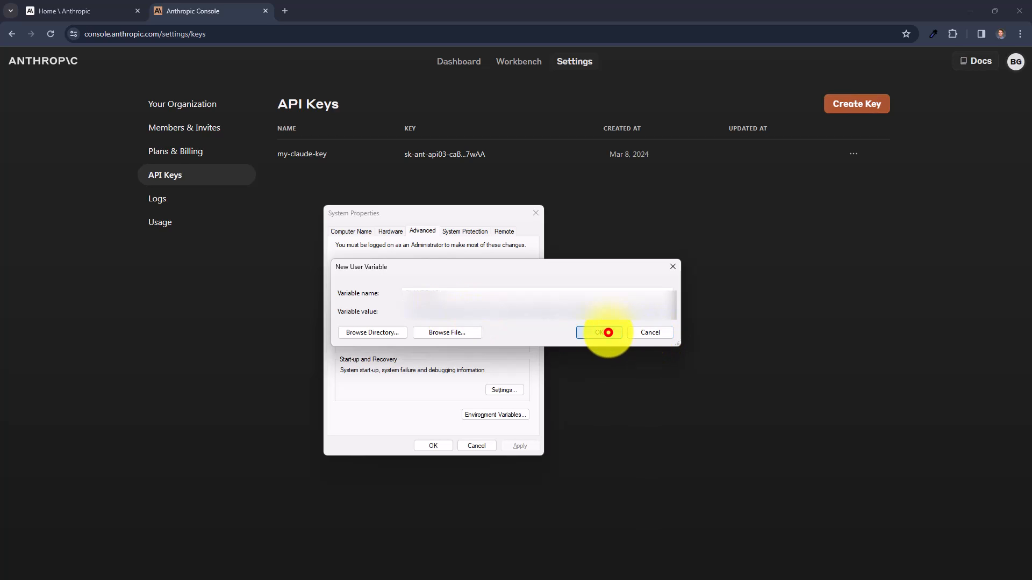
pyautogui.click(600, 332)
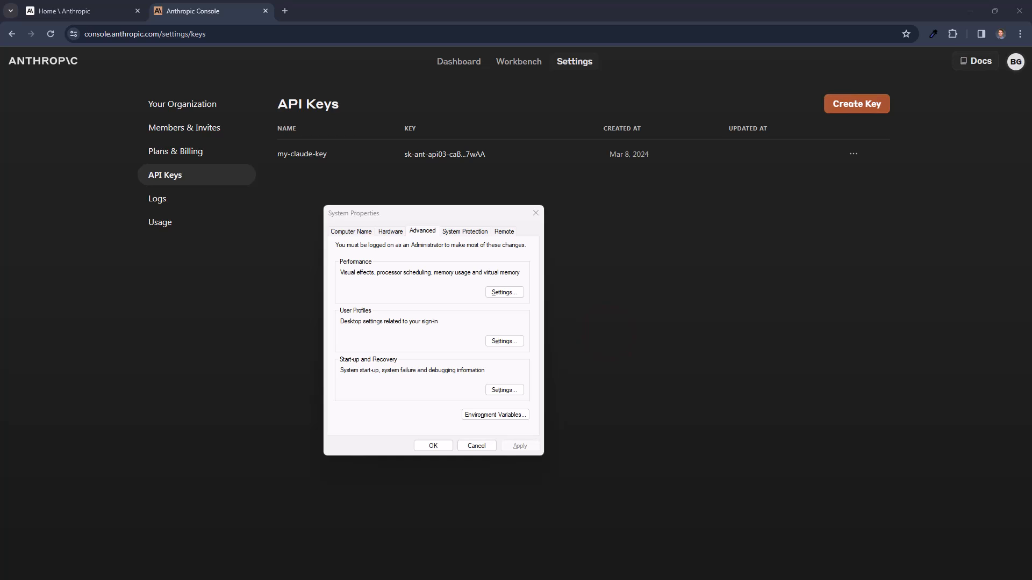
pyautogui.click(476, 445)
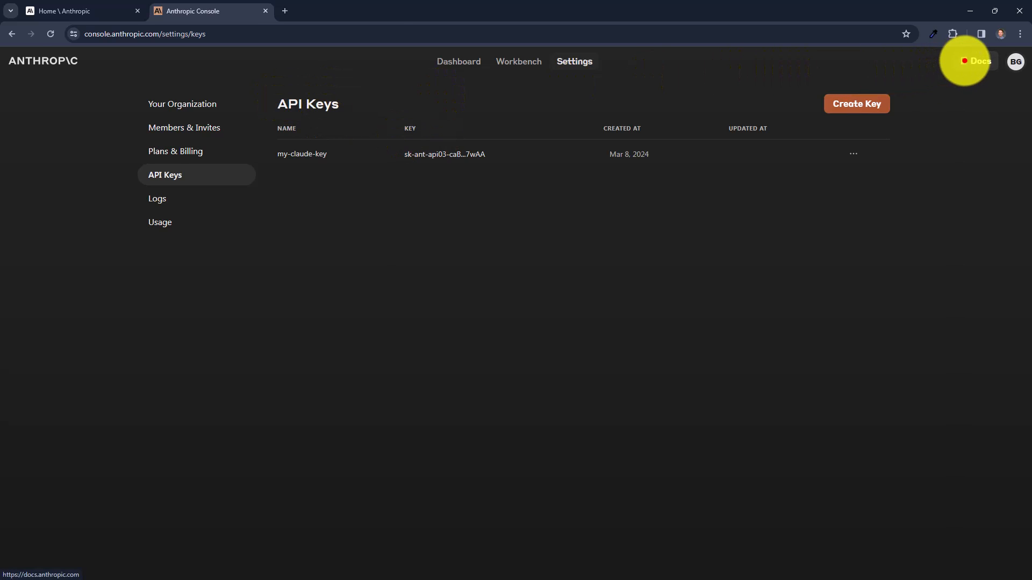
# Open Docs from the Console header and go to the Client SDKs page.
pyautogui.click(975, 61)
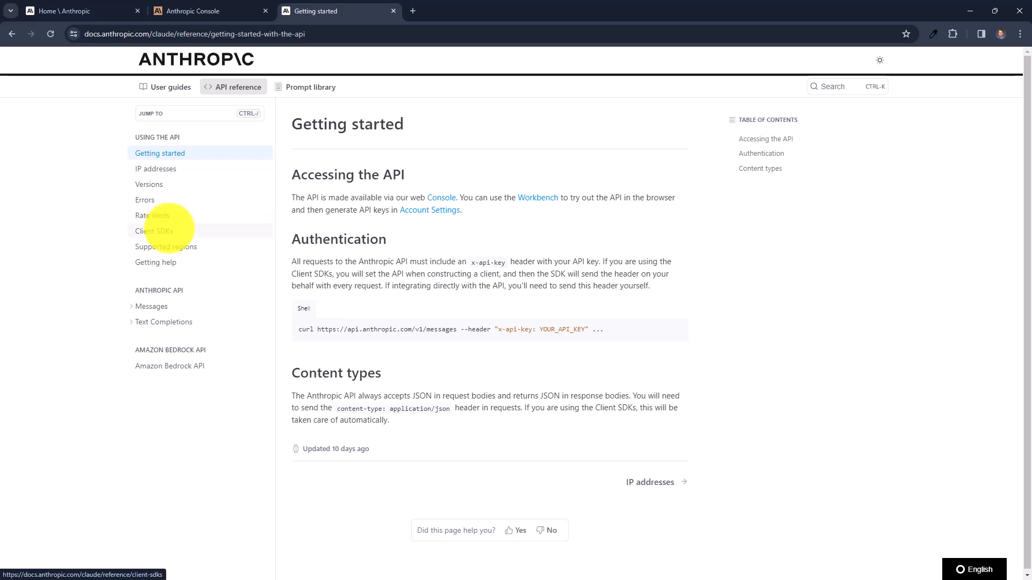
pyautogui.click(154, 231)
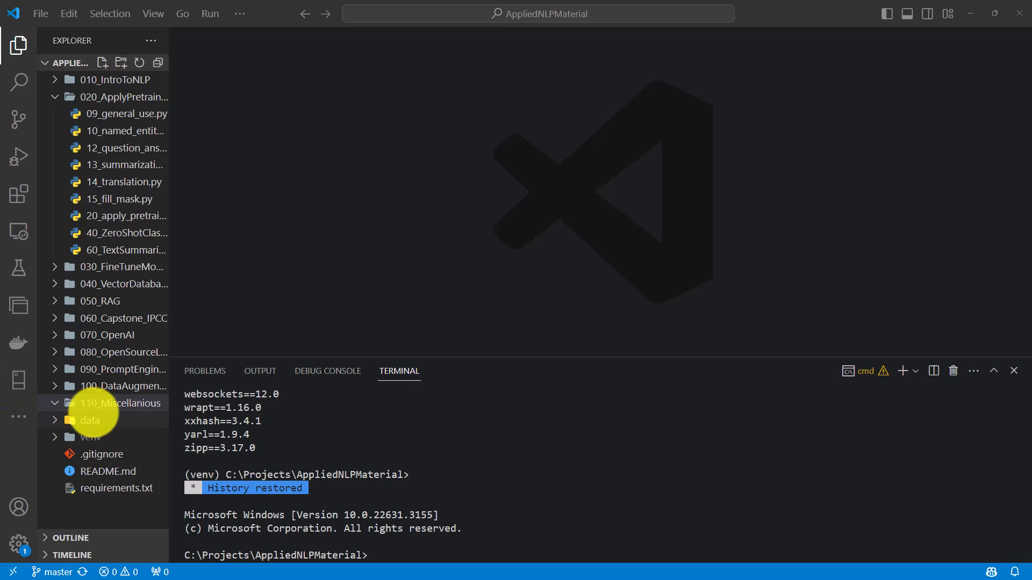
# Add a new file claude_test.py under the 110_Miscellanious folder in Explorer.
pyautogui.rightClick(118, 402)
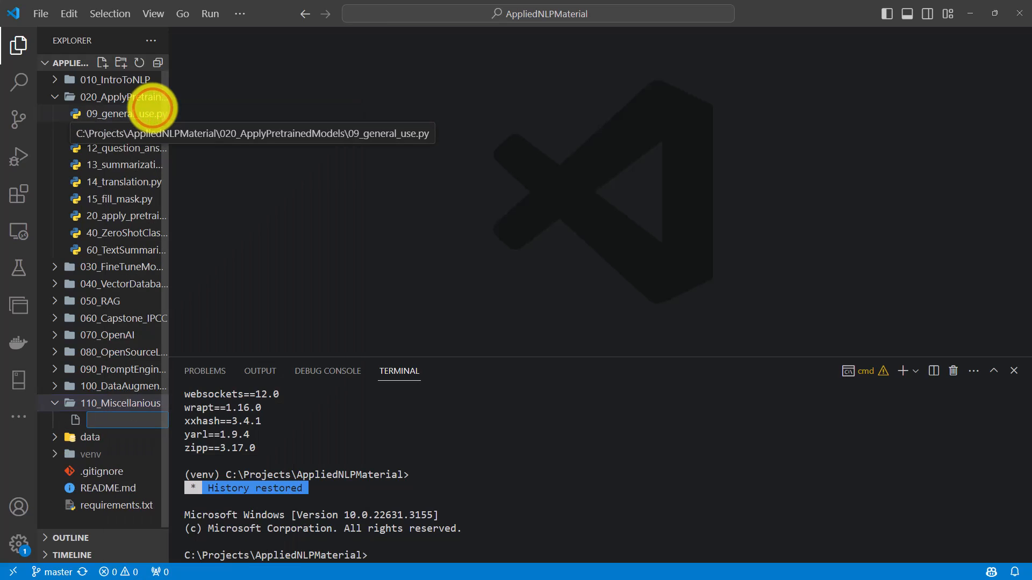
pyautogui.write('claude')
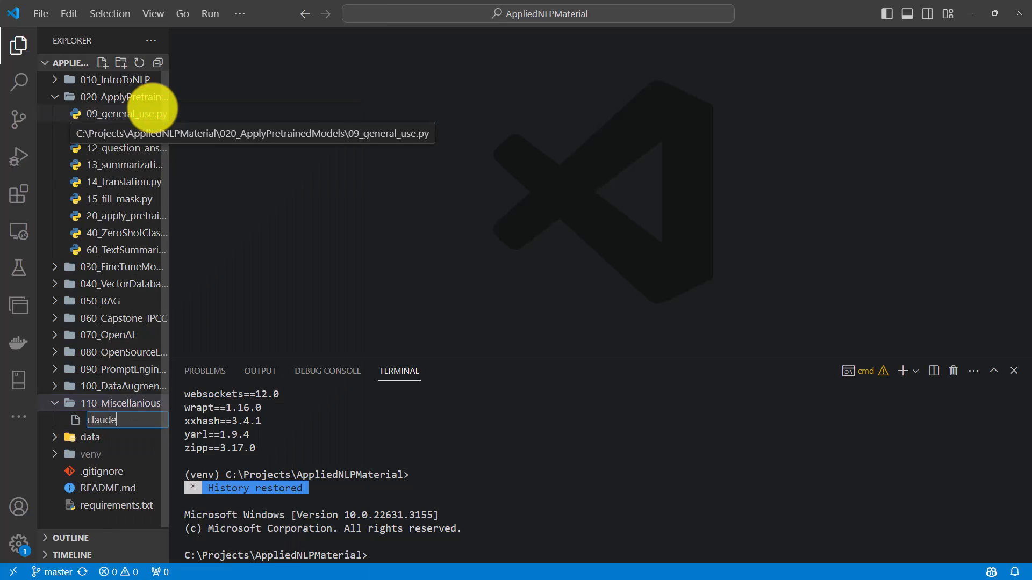
pyautogui.write('.p')
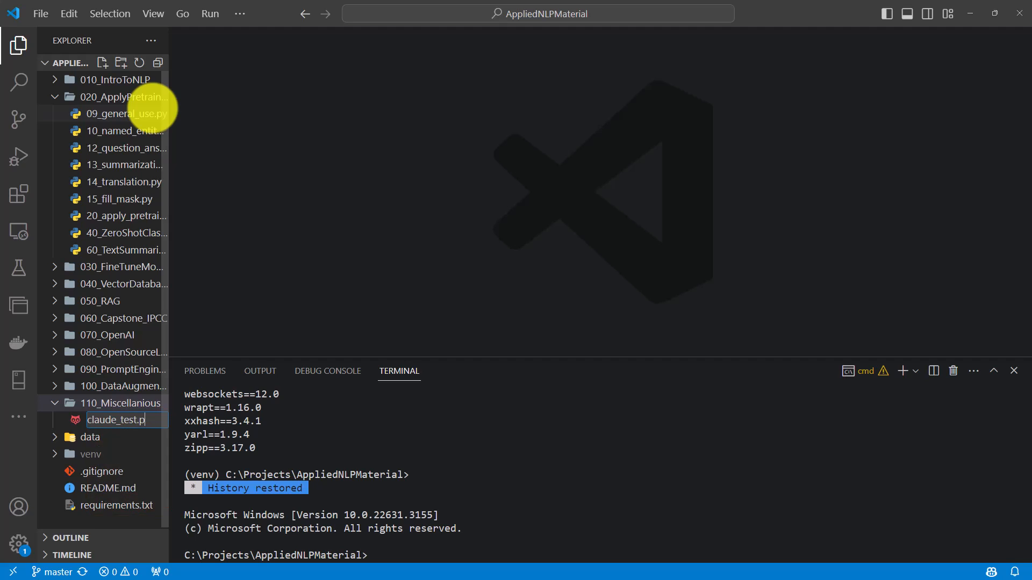
pyautogui.press('Enter')
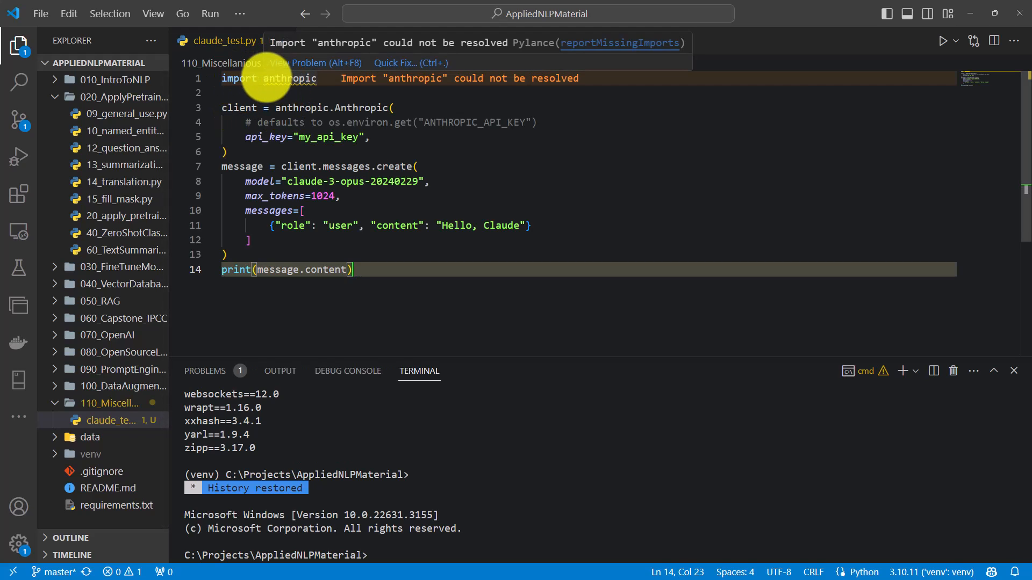
# Activate the venv via cd venv, cd Scripts, activate.bat, then pip install anthropic.
pyautogui.doubleClick(288, 78)
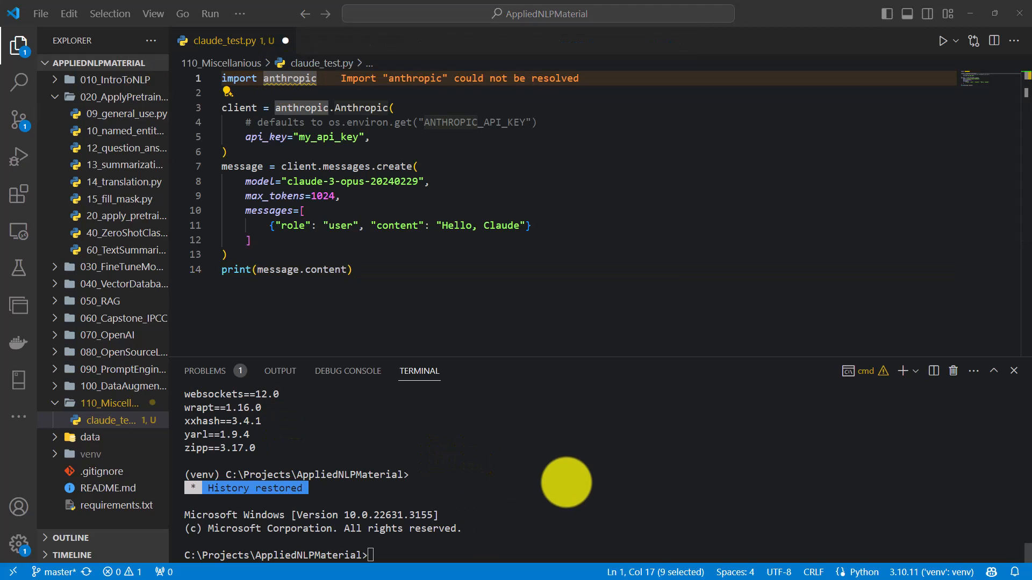
pyautogui.write('ce')
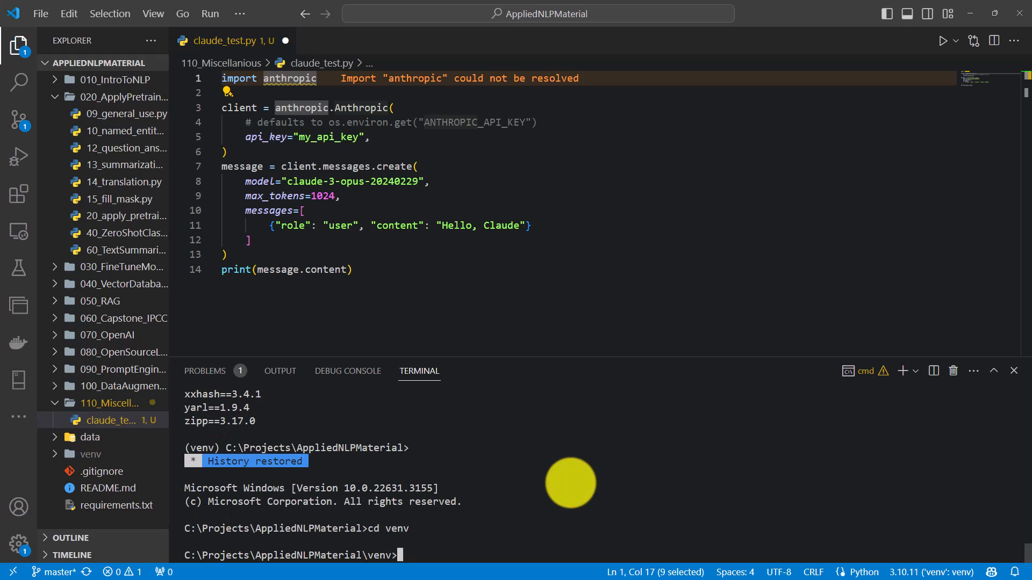
pyautogui.write('cd Scripts')
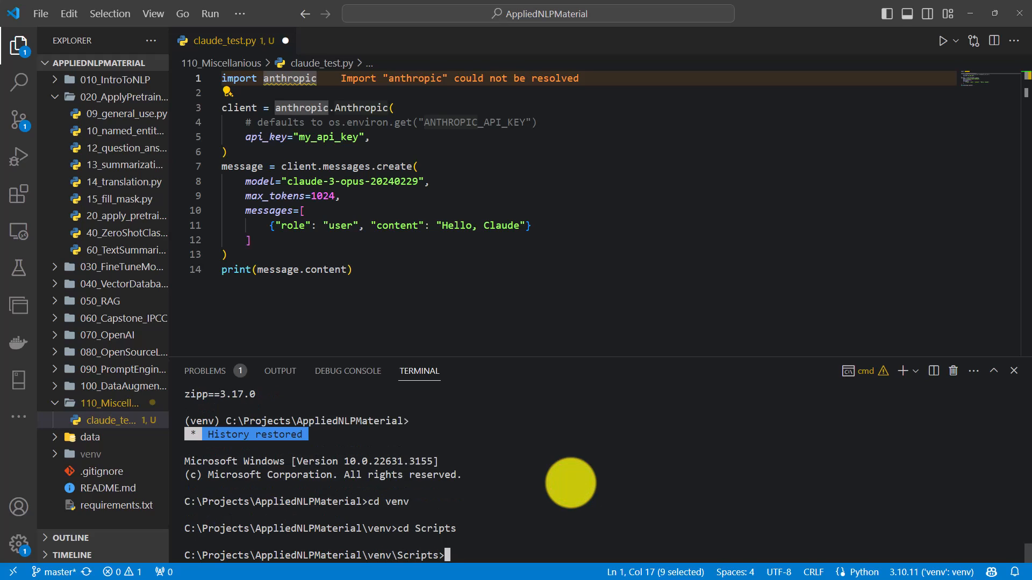
pyautogui.write('activate.bat')
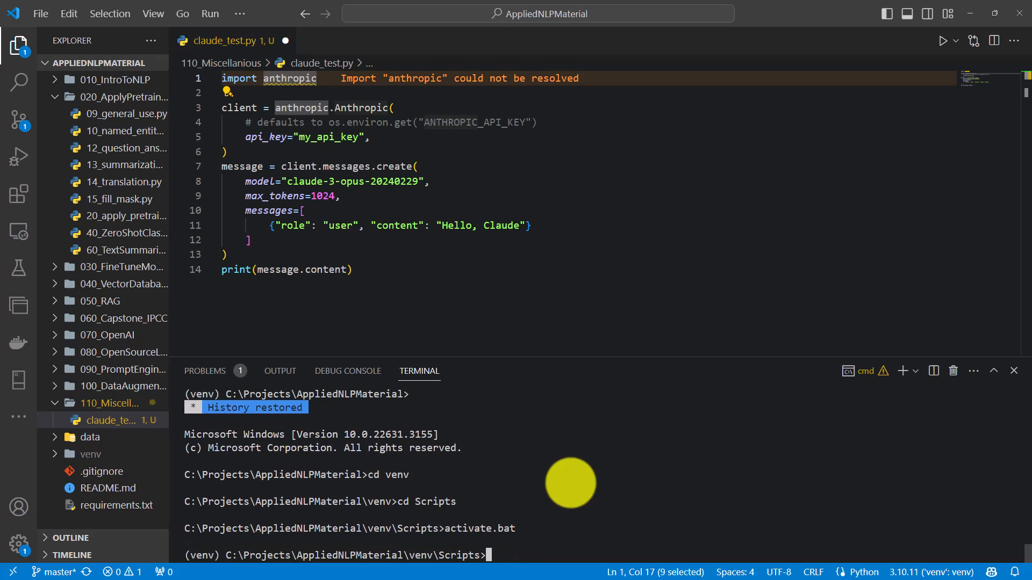
pyautogui.write('p')
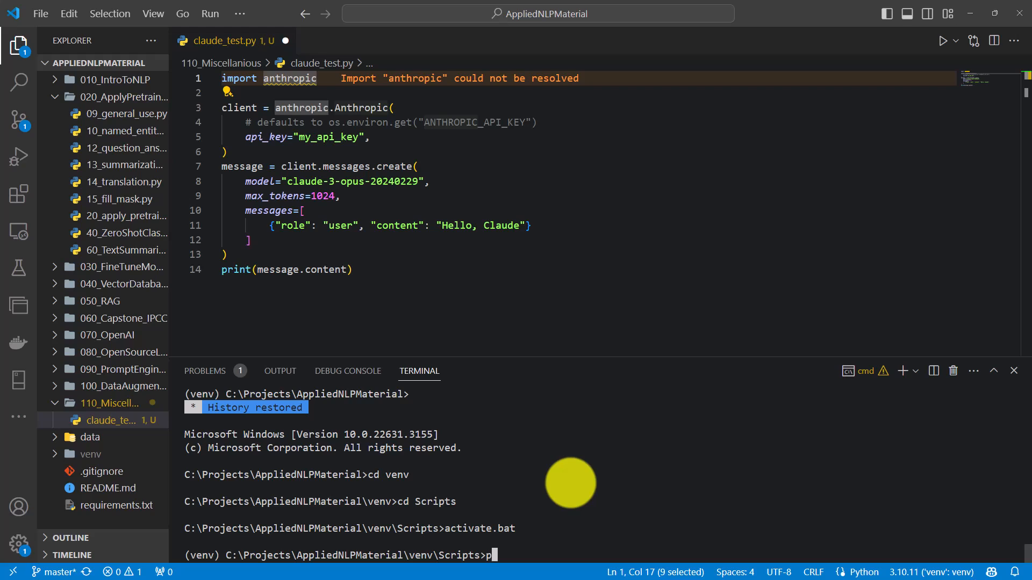
pyautogui.write('ip install')
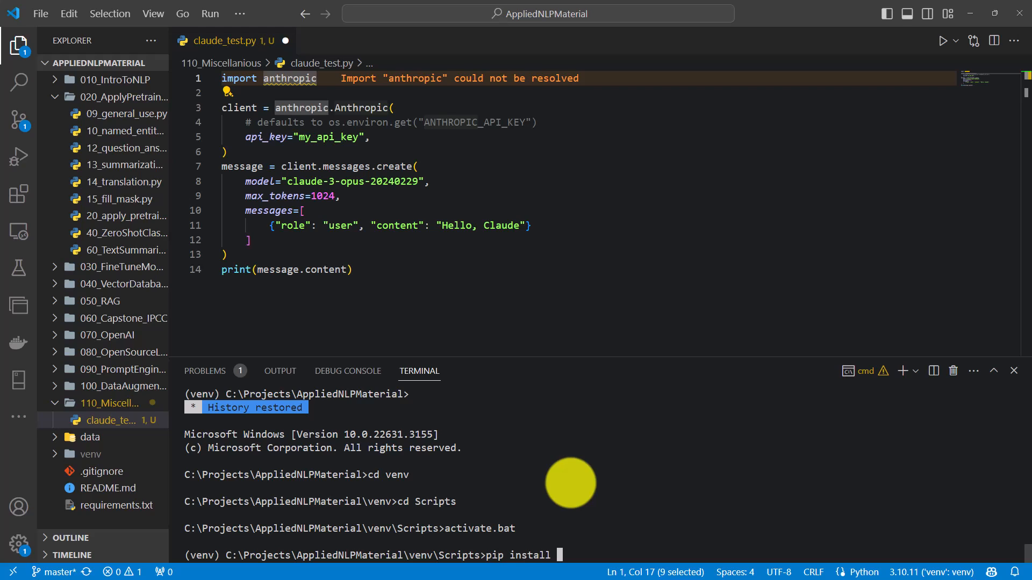
pyautogui.write('ant')
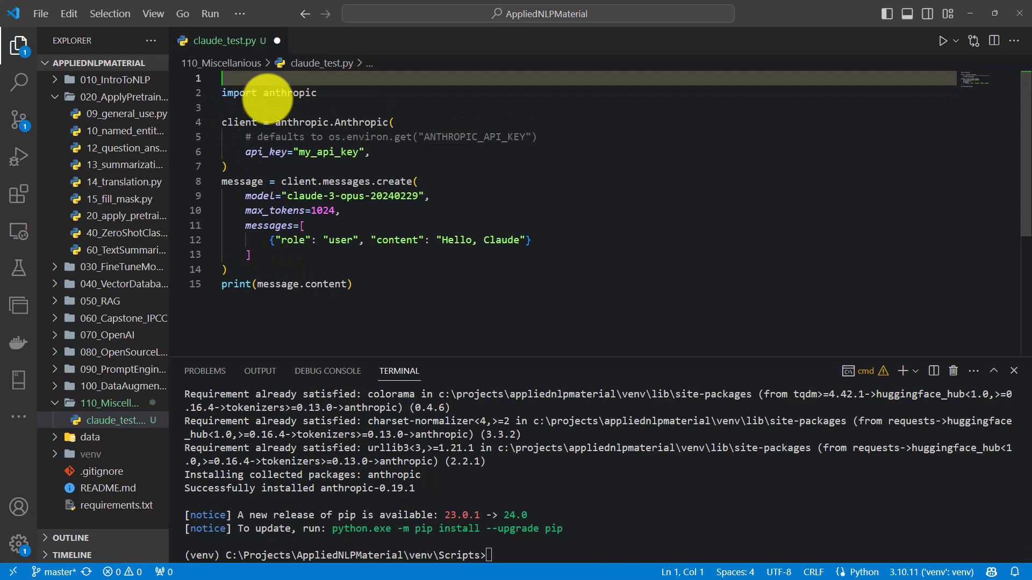
# Add a #%% cell marker and run the import cell.
pyautogui.write('#%%')
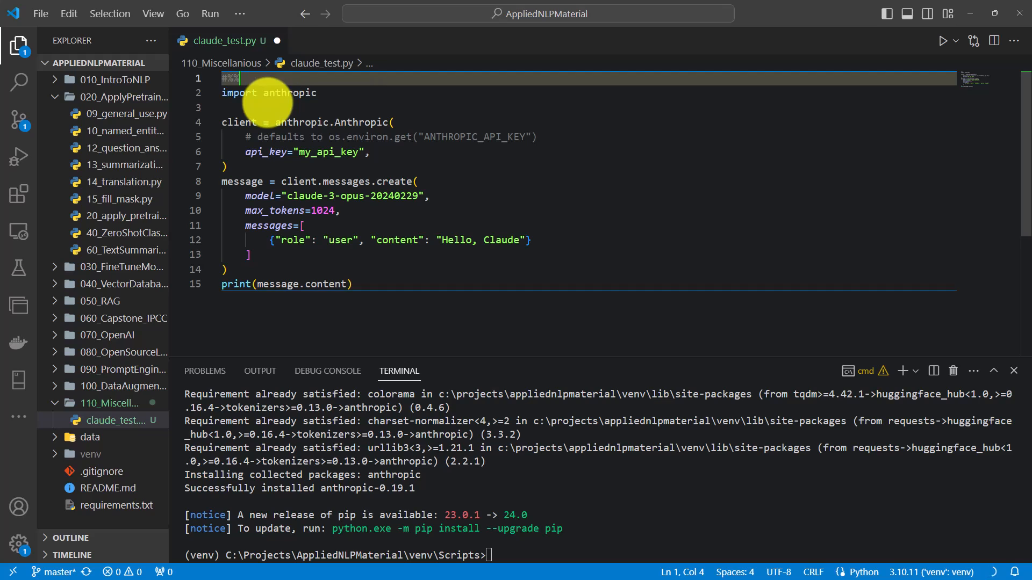
pyautogui.press('enter')
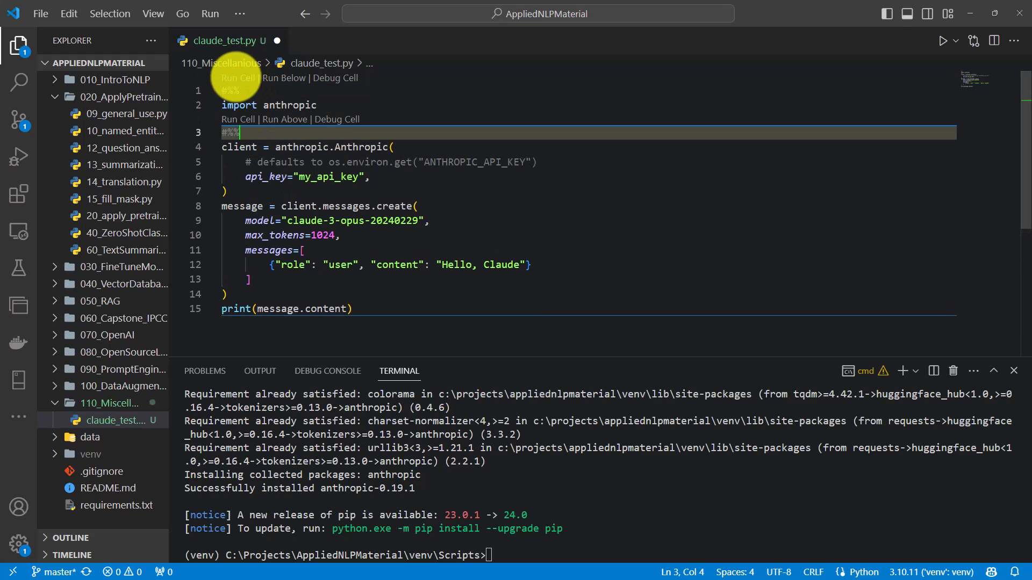
pyautogui.click(237, 78)
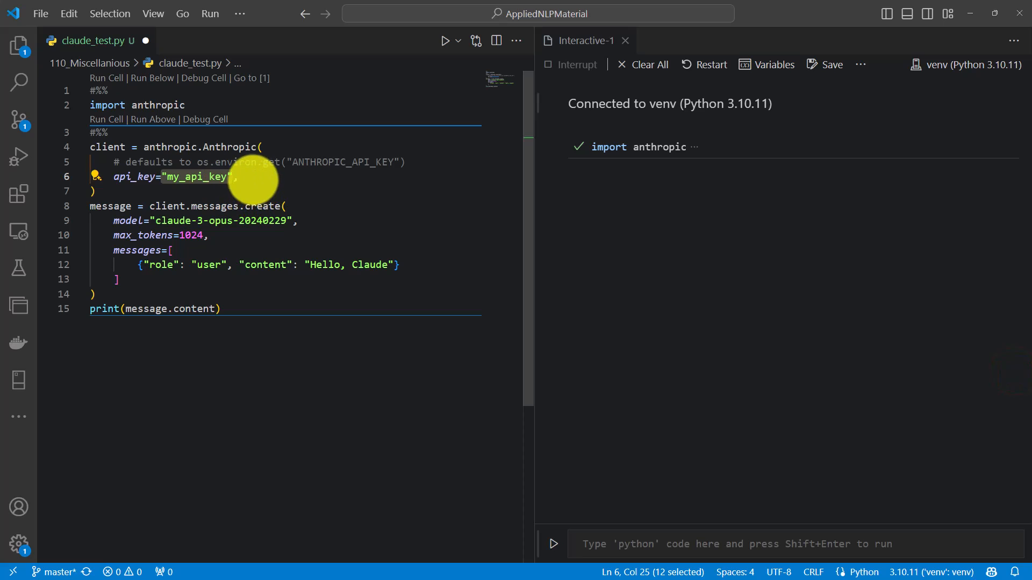
# Set api_key to os.environ.get("CLAUDE_API") in place of the placeholder key.
pyautogui.press('Delete')
pyautogui.write('import os')
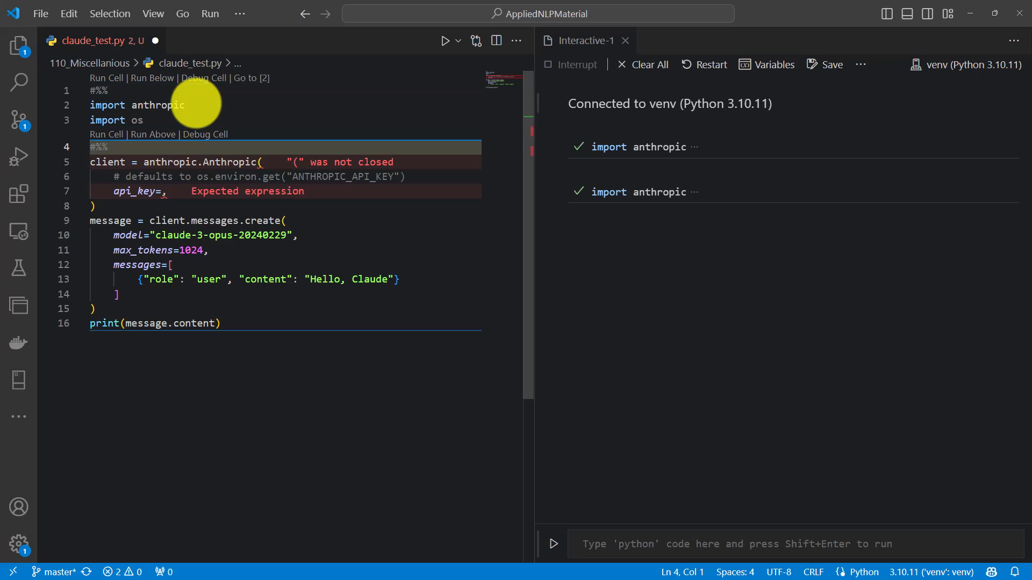
pyautogui.moveTo(153, 192)
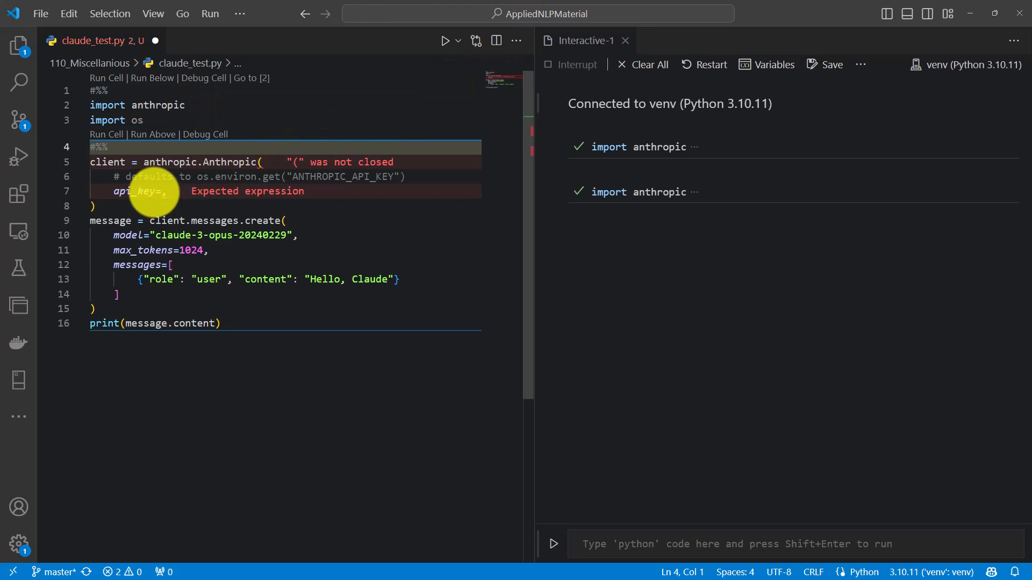
pyautogui.write('os.environ.get("ANTHROPIC_API_KEY")')
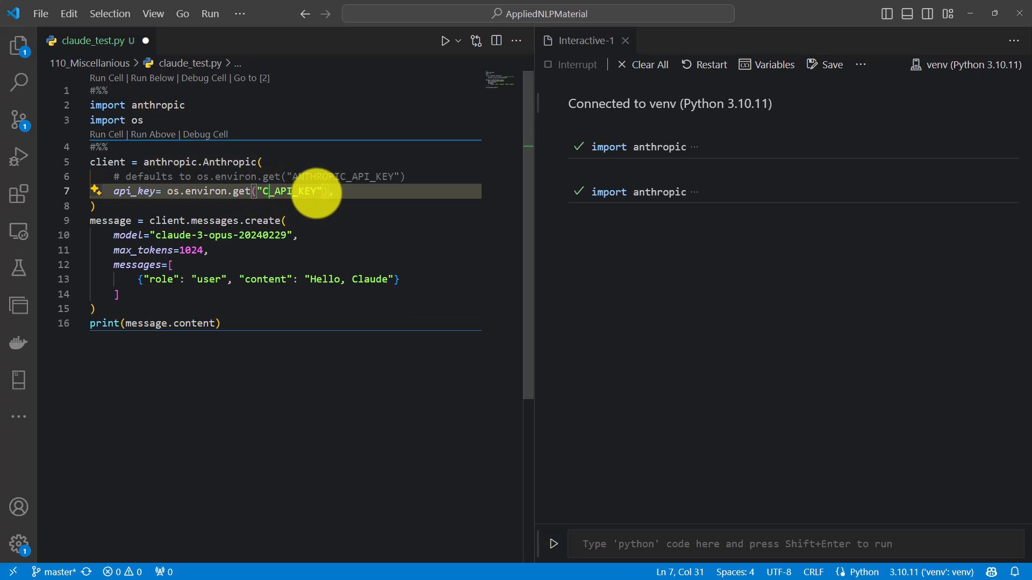
pyautogui.write('LAUDE')
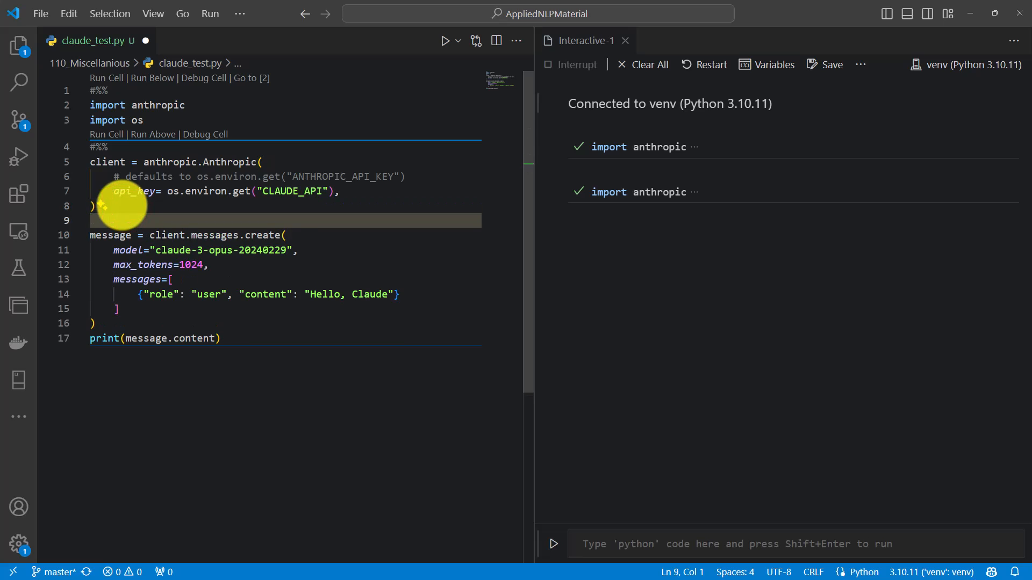
# Add #%% cells showing message.content[0] and its .text to display Claude's greeting.
pyautogui.write('#%%')
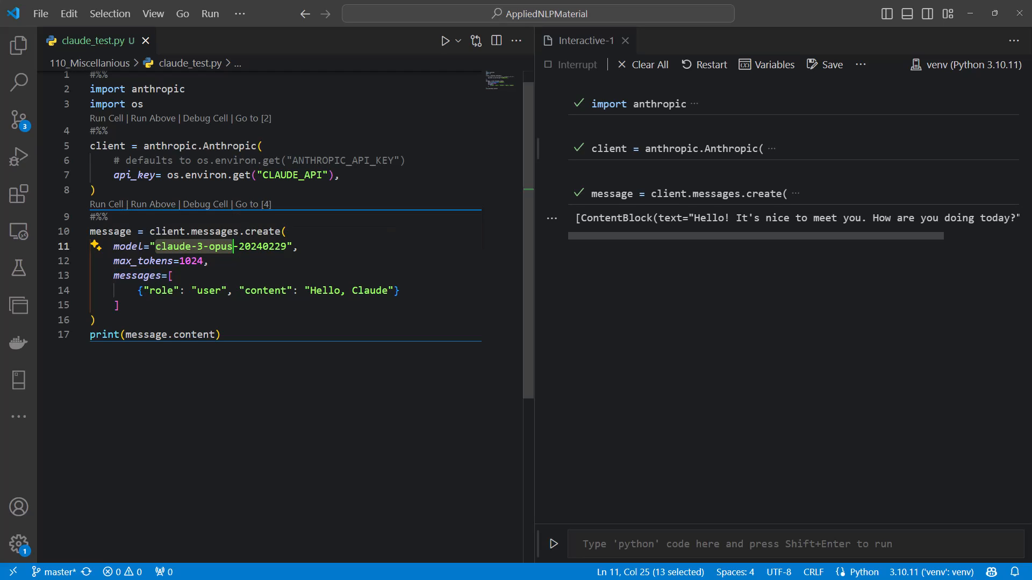
pyautogui.moveTo(160, 290)
pyautogui.write('message.content[0].text')
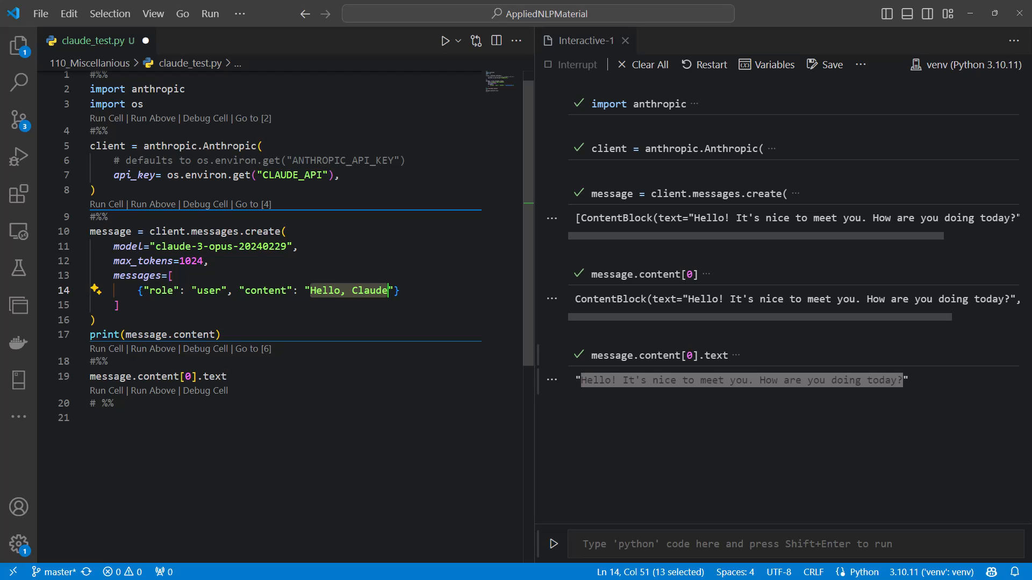
# Rewrite the message content to ask which animals per position make the best soccer team.
pyautogui.write('You are a great person.')
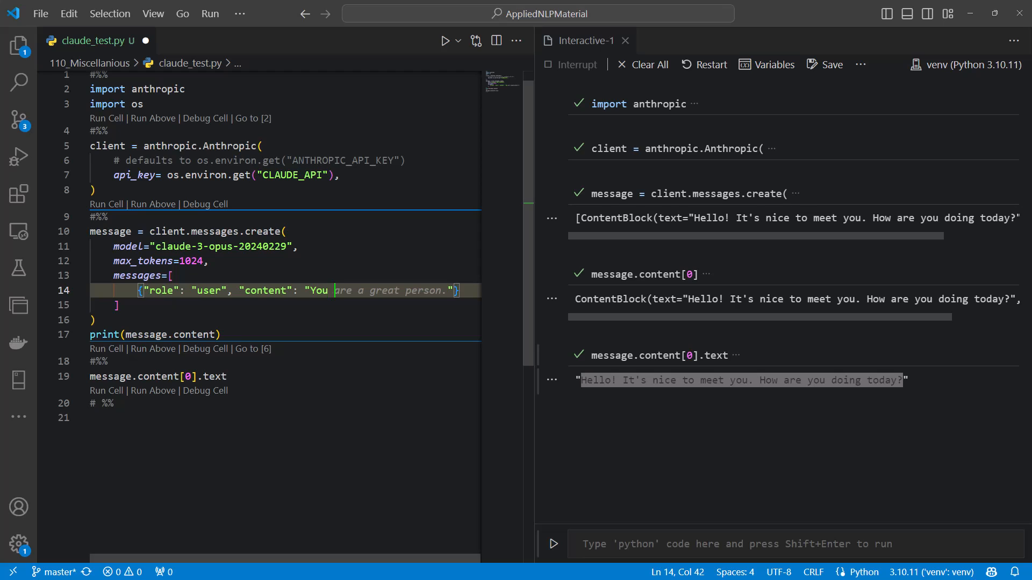
pyautogui.write('want to build a team of 11 players for soccer.')
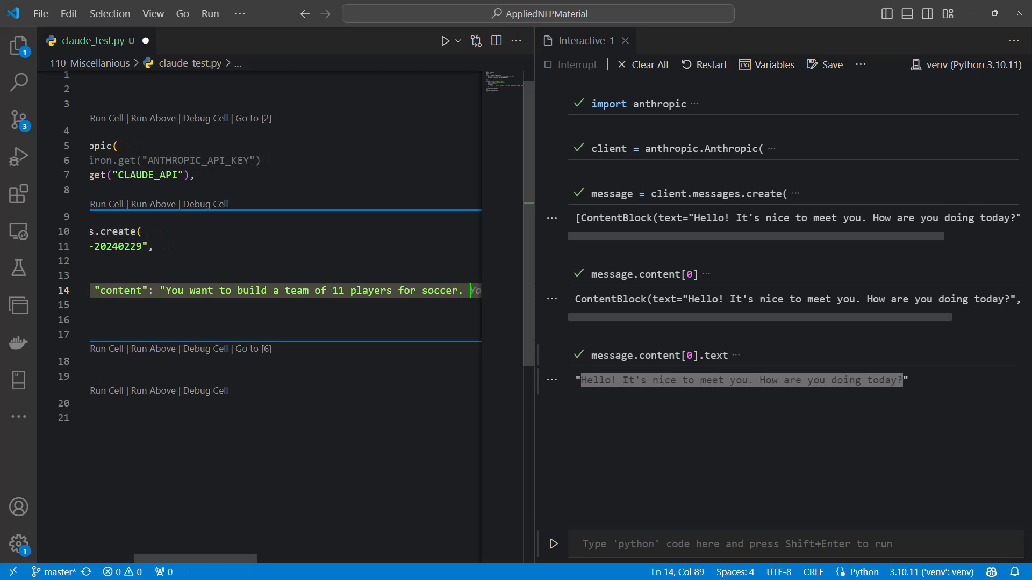
pyautogui.write('All players"}')
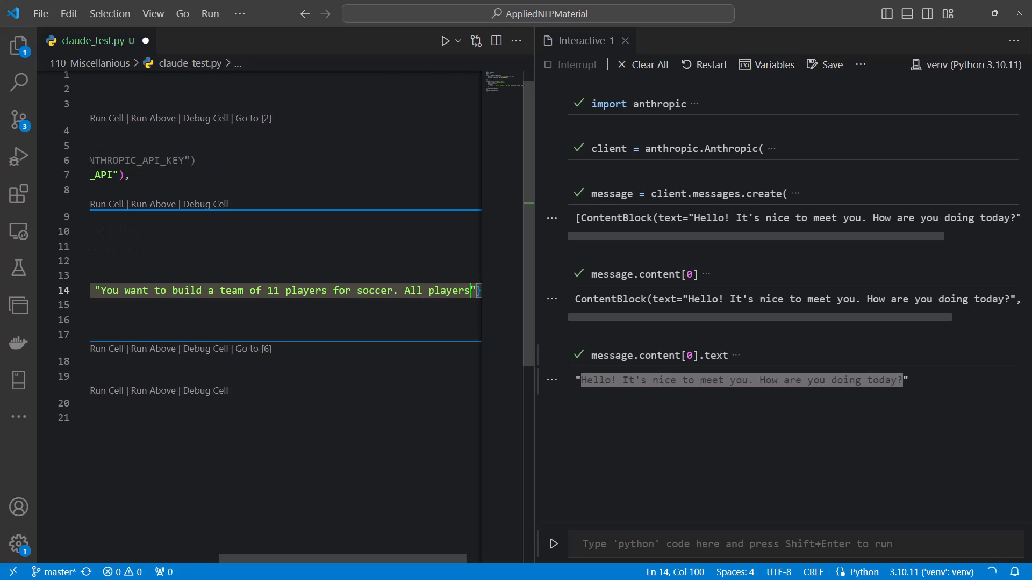
pyautogui.write('are animals. Which')
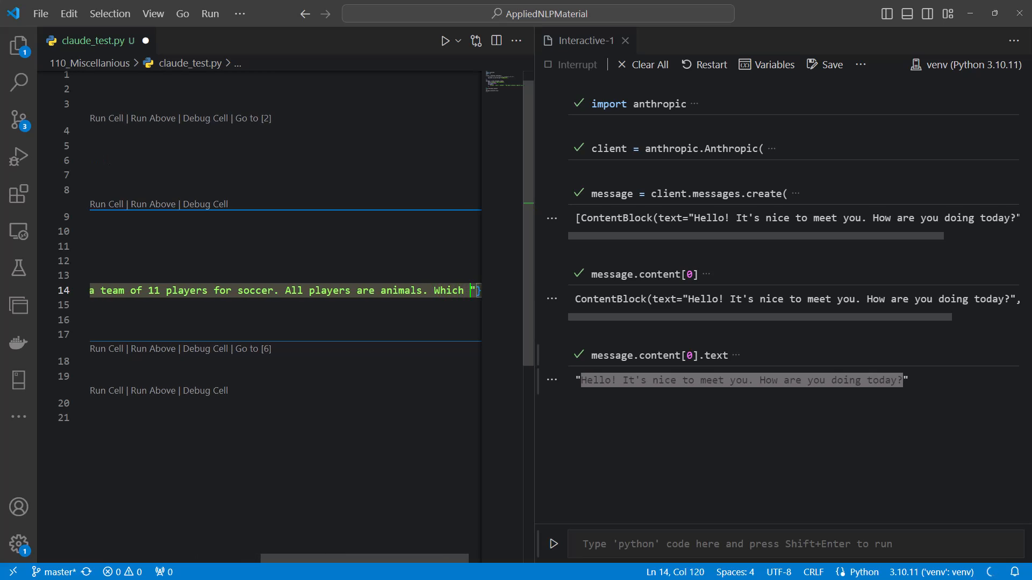
pyautogui.write('animals. Which animals in the different positions yield"}')
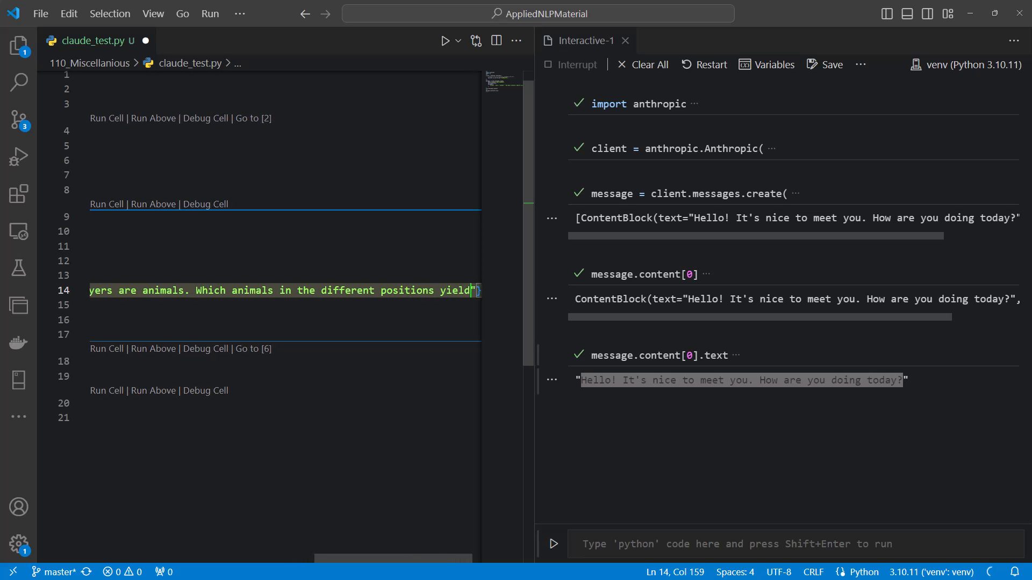
pyautogui.write('the best performance in a tourname')
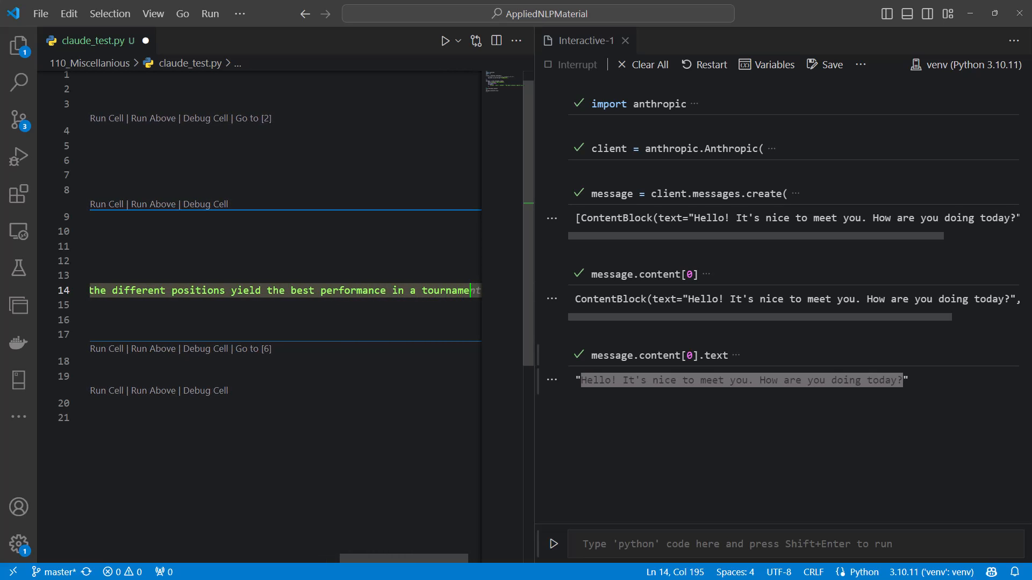
pyautogui.write('?"')
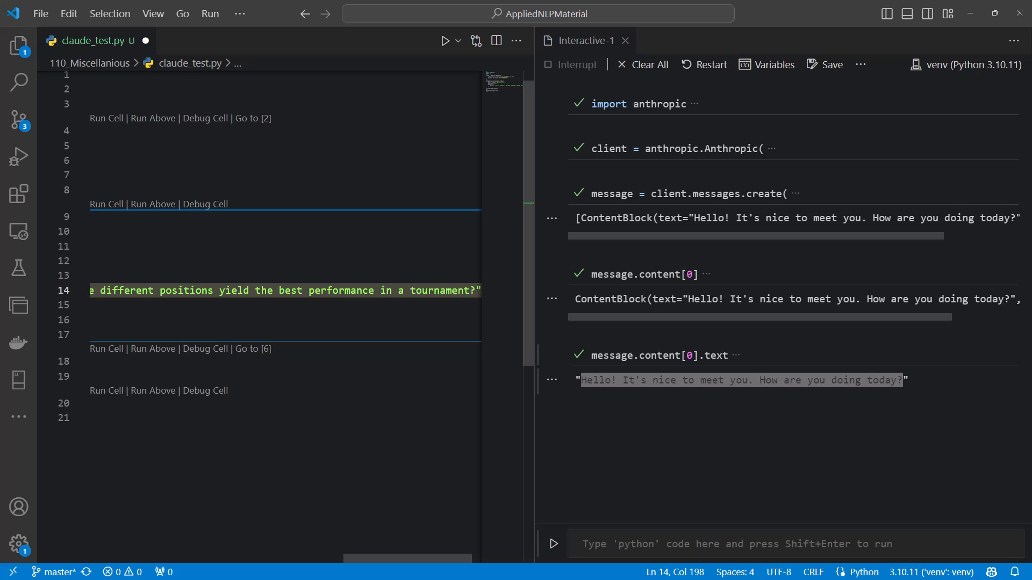
# Rerun the soccer-animal request and add 'from pprint import pprint' on a new line.
pyautogui.click(152, 12)
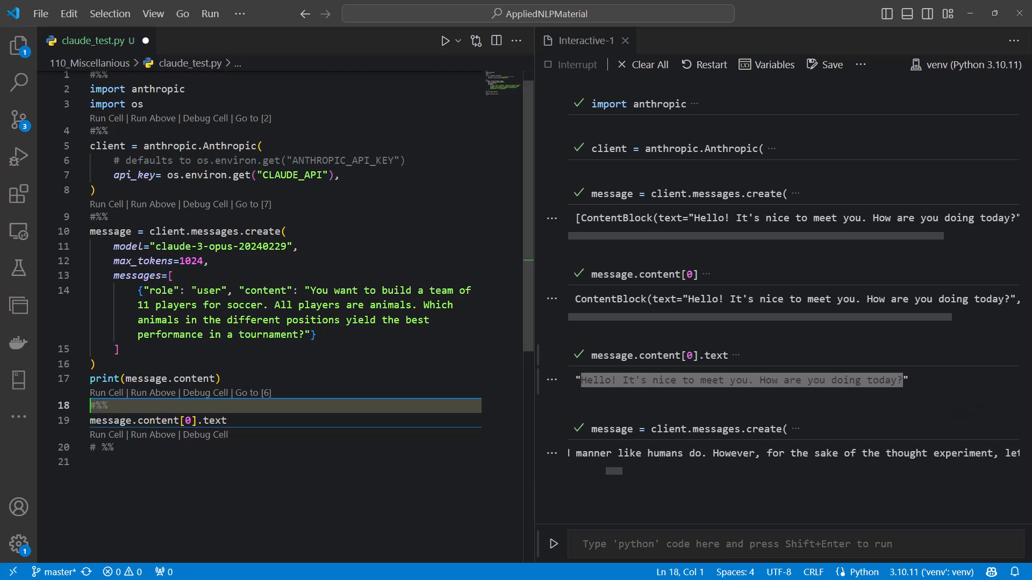
pyautogui.click(106, 393)
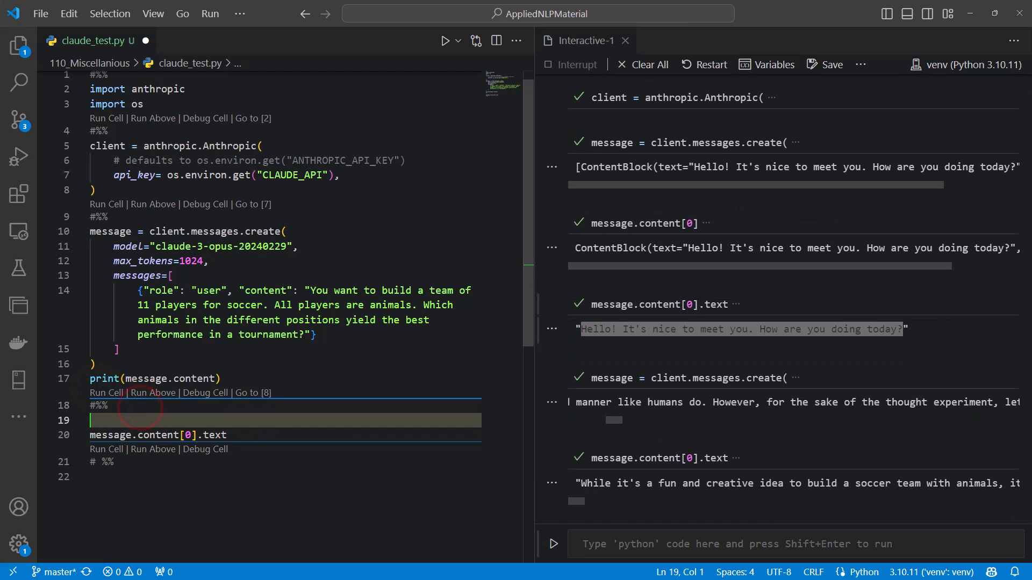
pyautogui.write('from pprint import pprint')
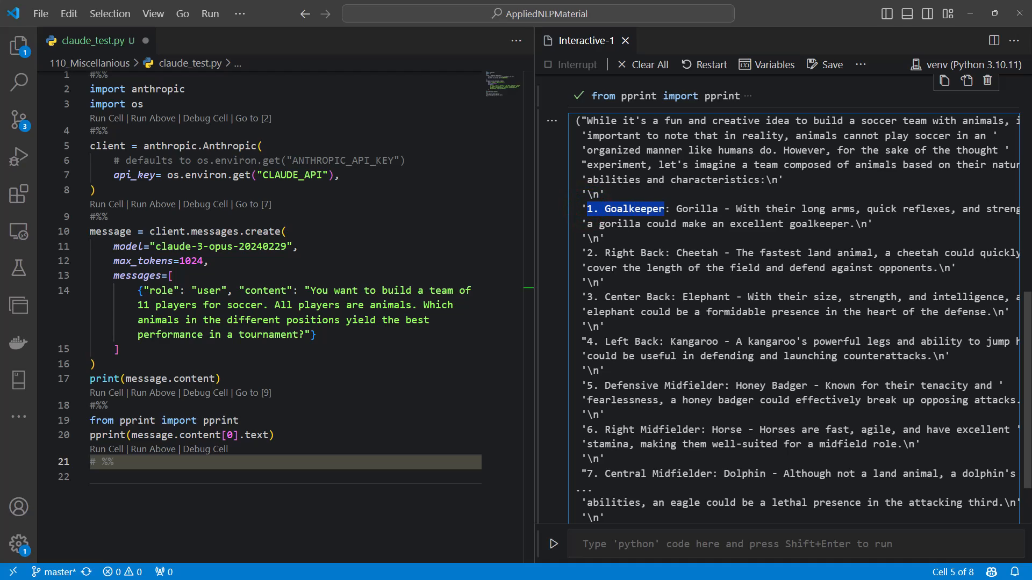
pyautogui.doubleClick(695, 209)
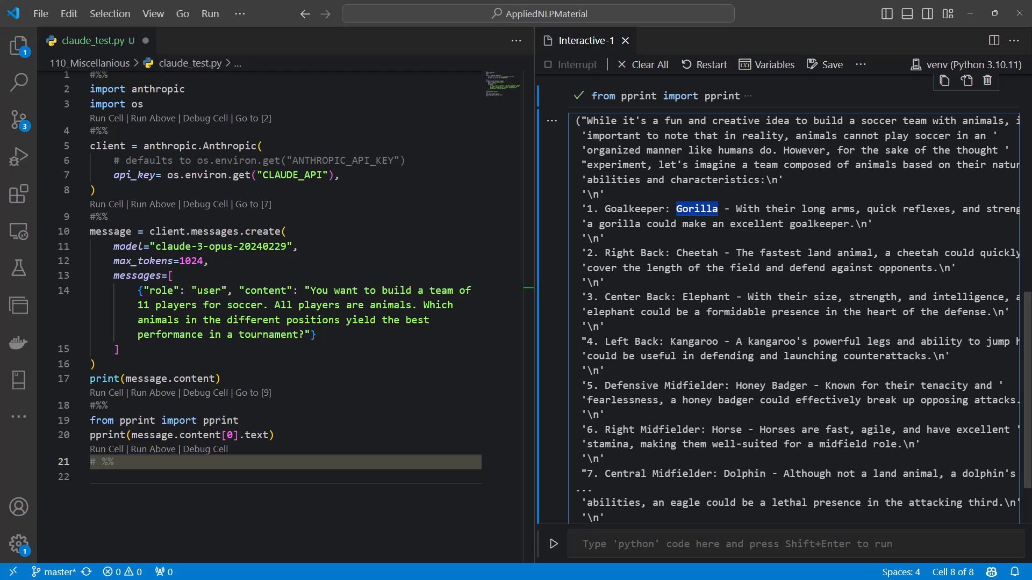
pyautogui.doubleClick(705, 296)
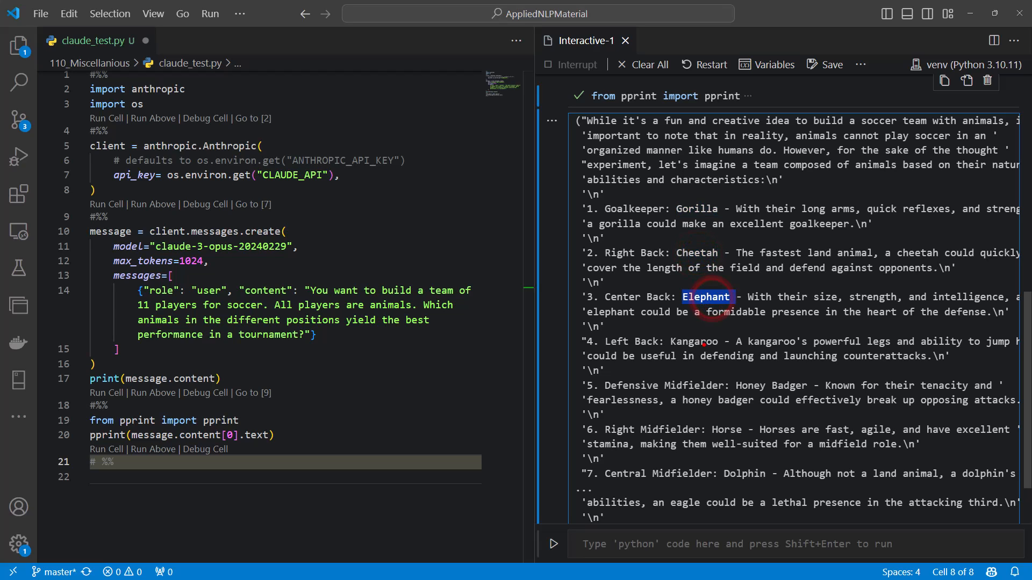
pyautogui.click(706, 297)
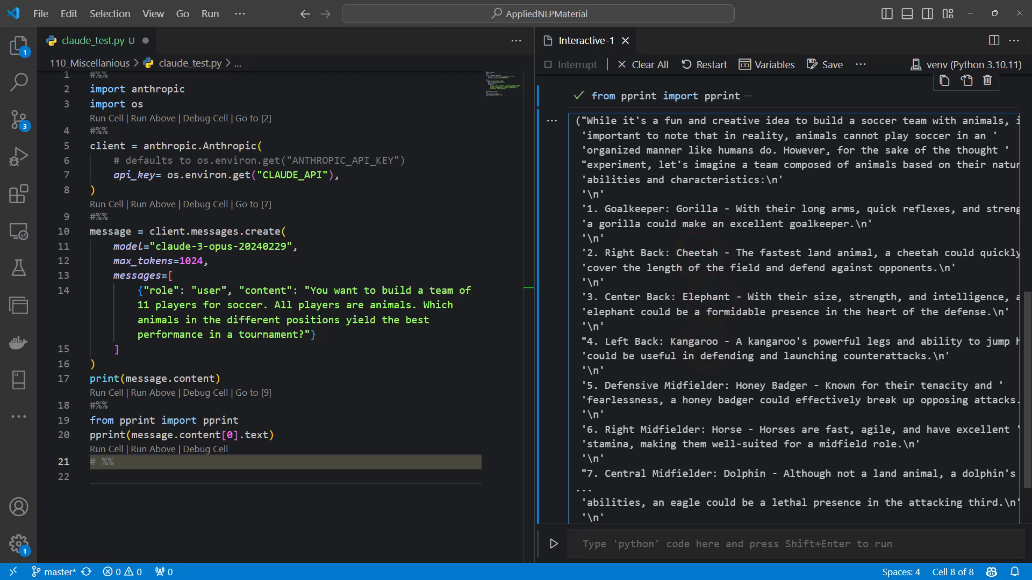
pyautogui.doubleClick(770, 385)
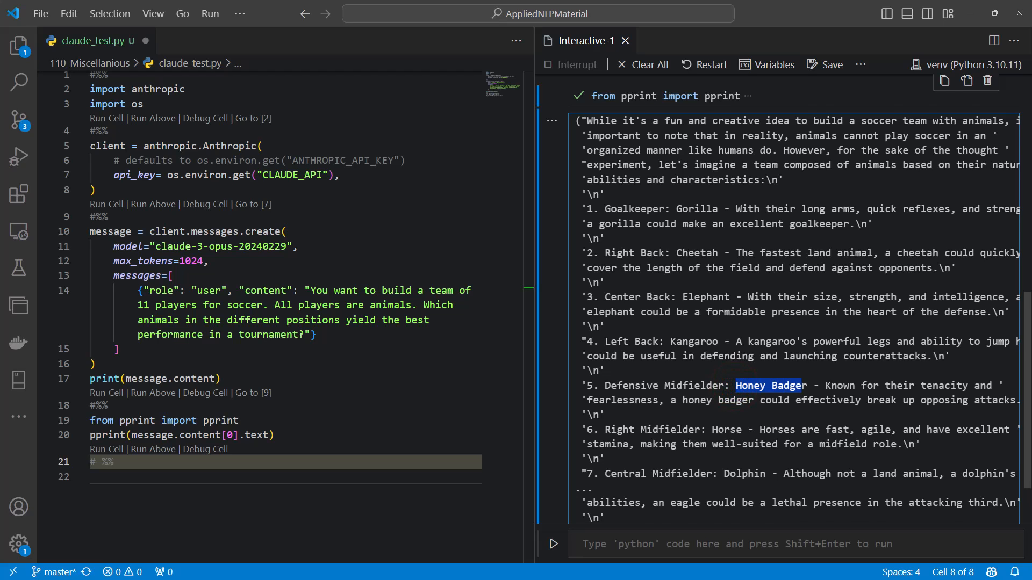
pyautogui.scroll(-3)
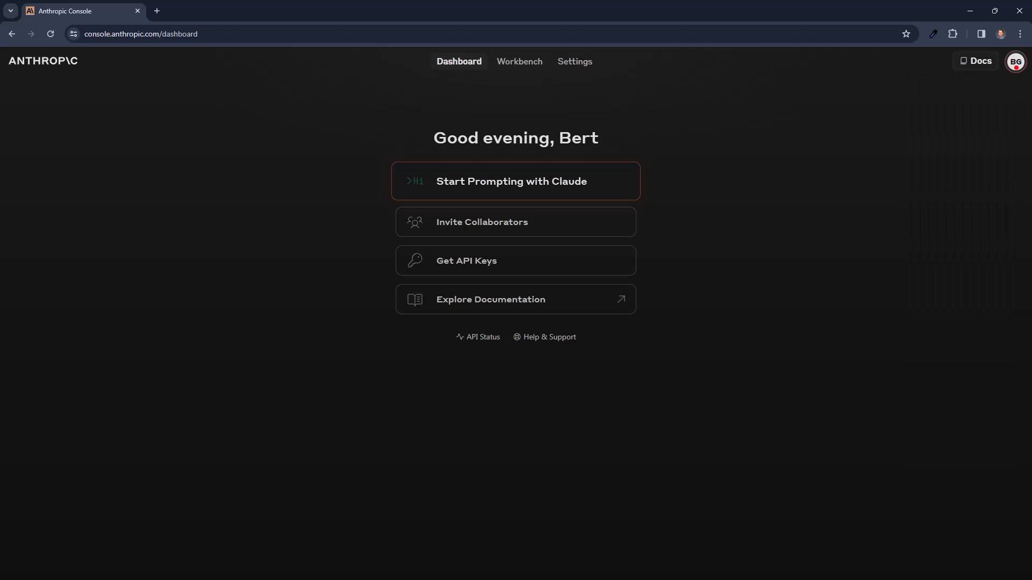
# Open Usage from the account menu to view Claude 3 Opus token counts.
pyautogui.click(1015, 61)
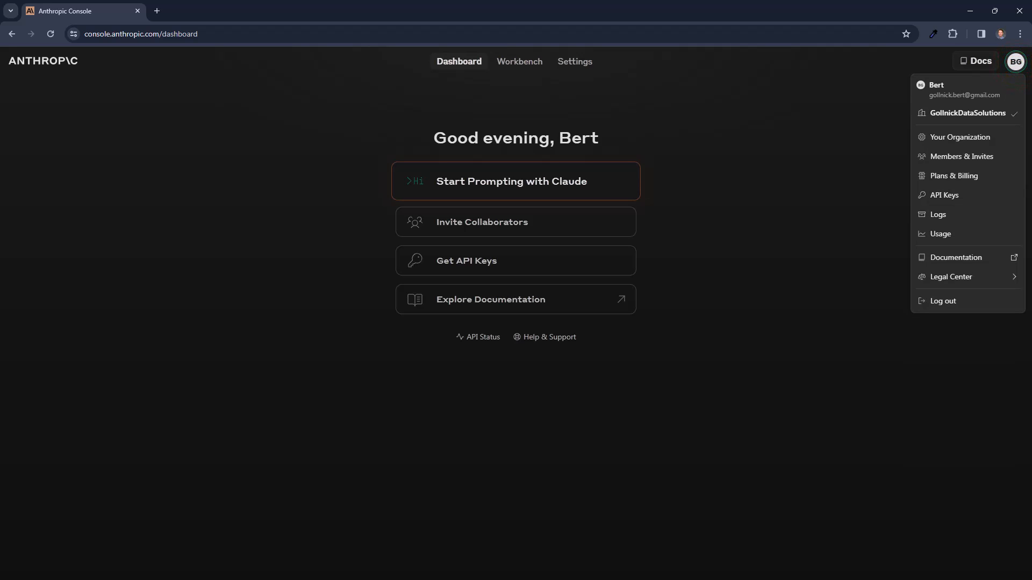
pyautogui.click(939, 234)
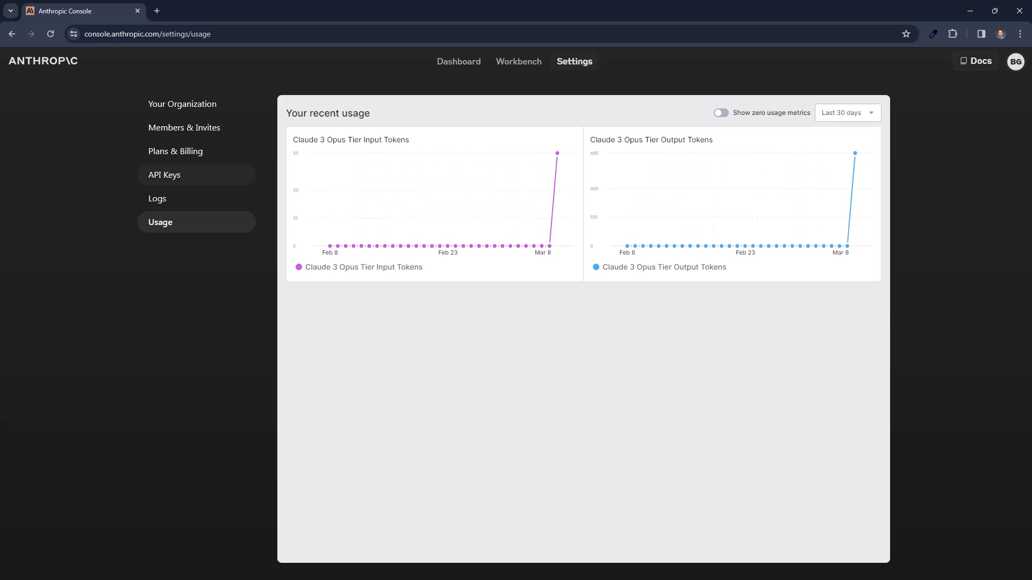
# View Plans & Billing with the $4.96 credit, preview upgrade options, then dismiss them.
pyautogui.click(176, 151)
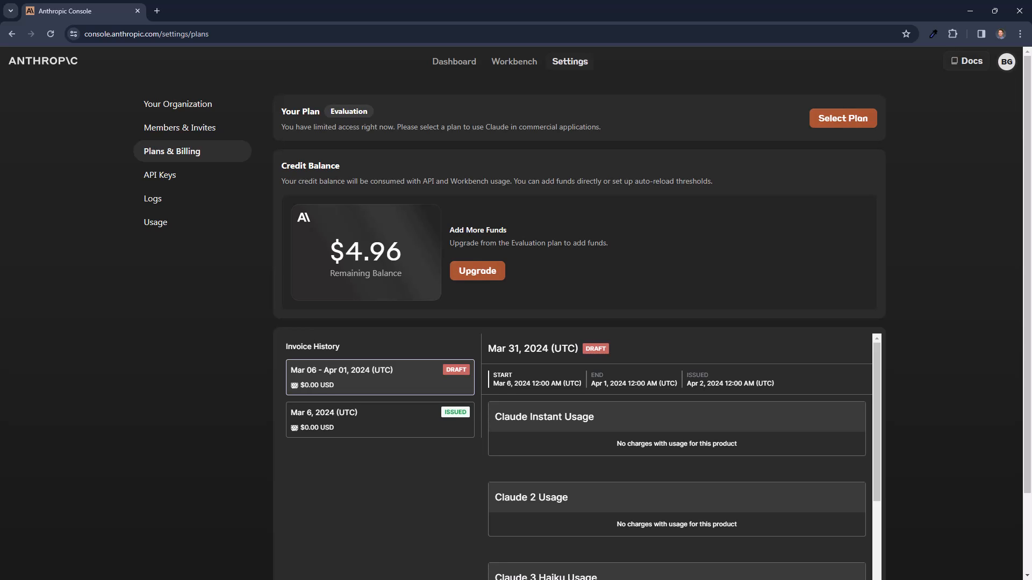
pyautogui.scroll(-3)
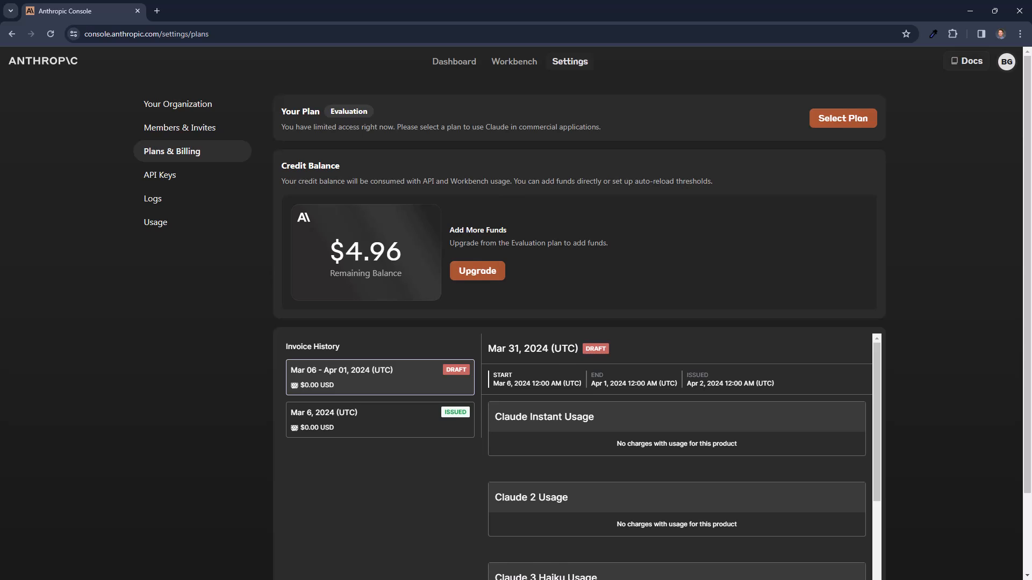
pyautogui.click(476, 270)
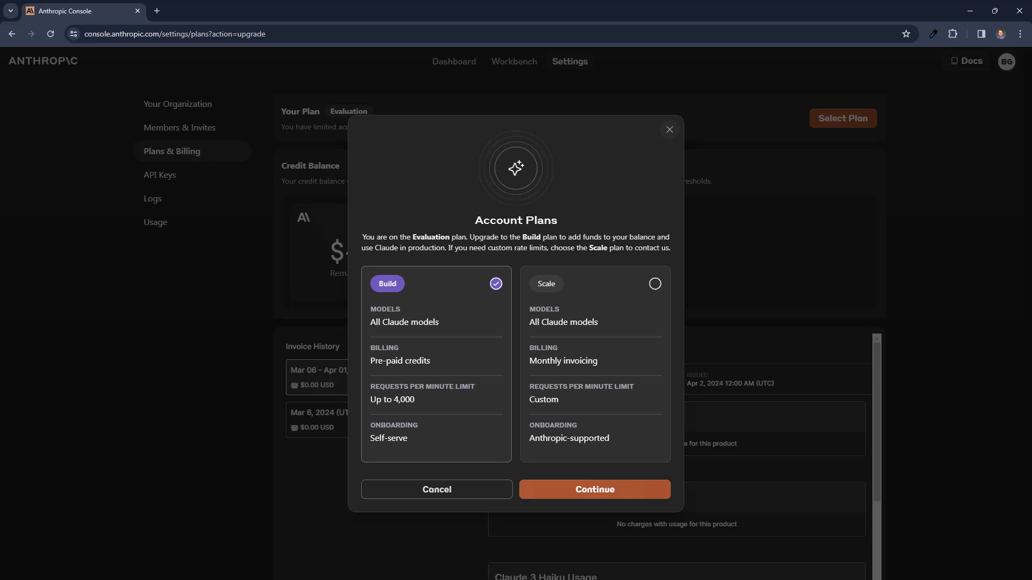
pyautogui.click(670, 129)
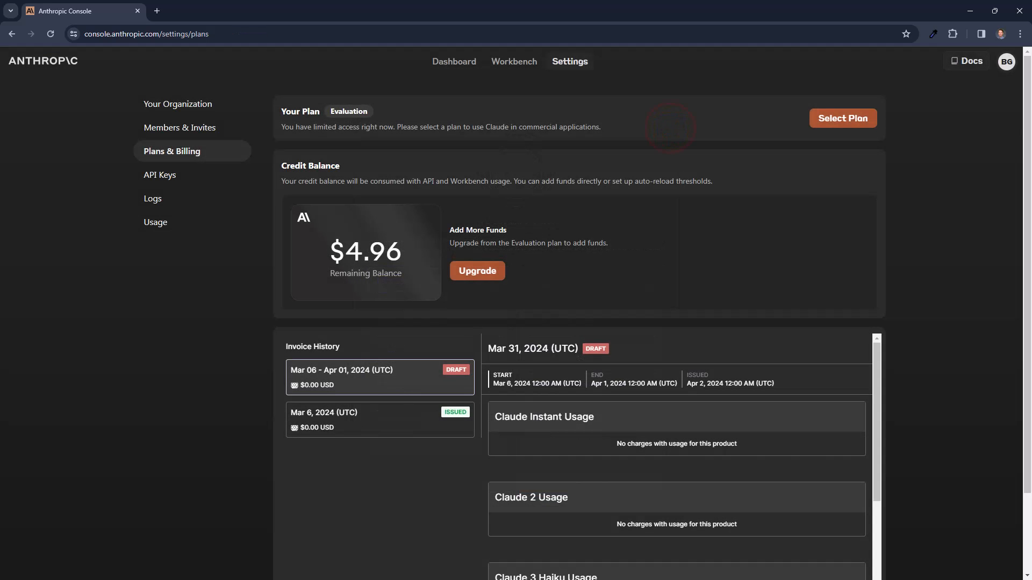